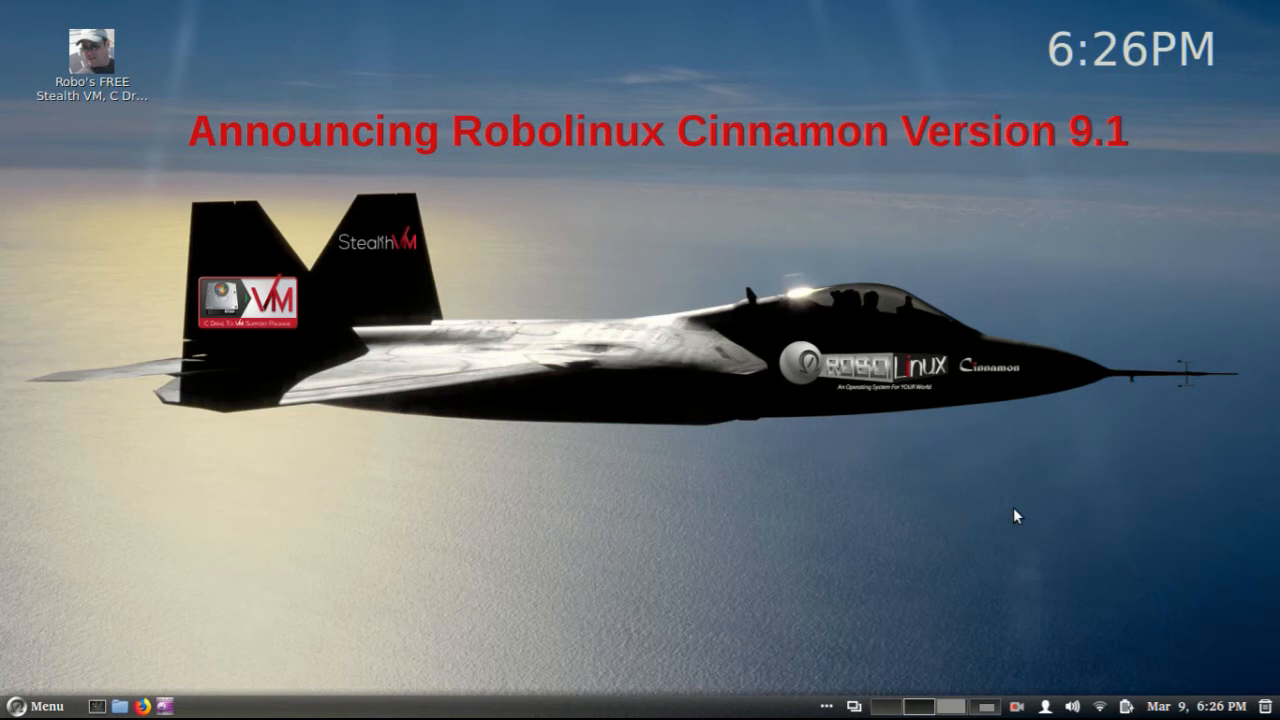
{"action": "mouse_move", "coordinate": [1137, 265]}
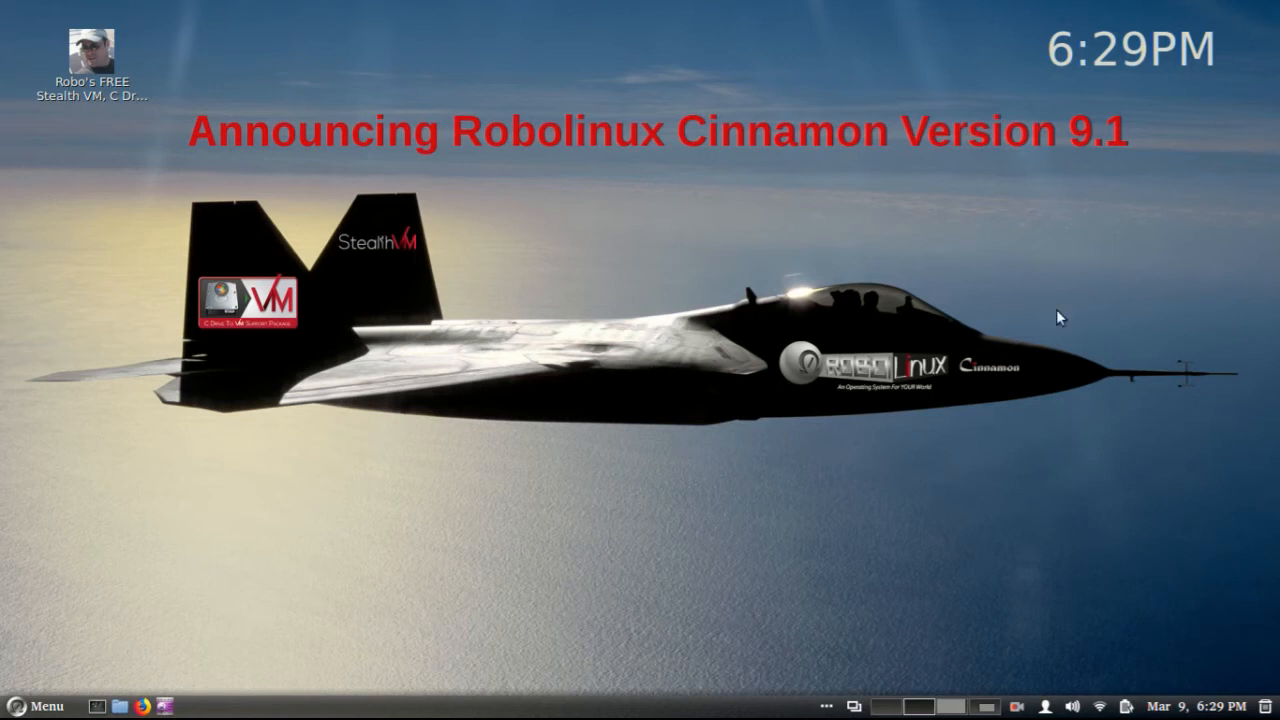
{"action": "mouse_move", "coordinate": [122, 689]}
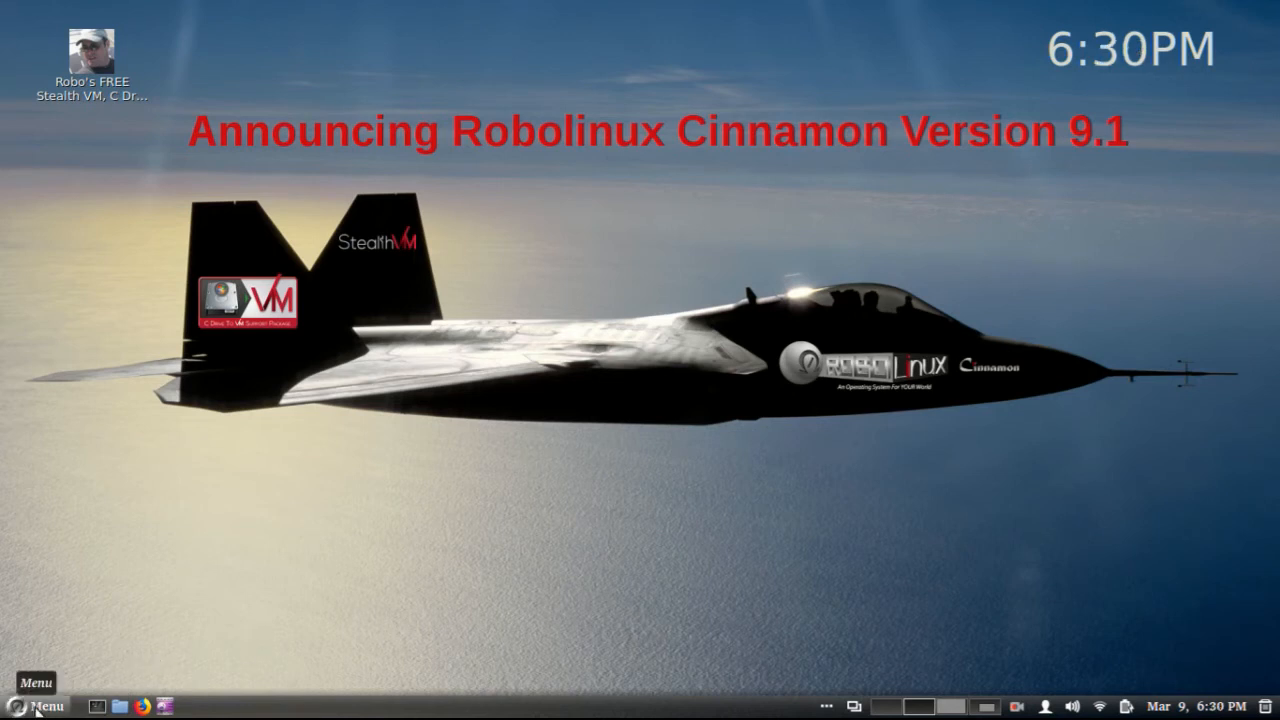
Launch the additional drivers manager from the Administration menu and dismiss it
{"action": "left_click", "coordinate": [33, 707]}
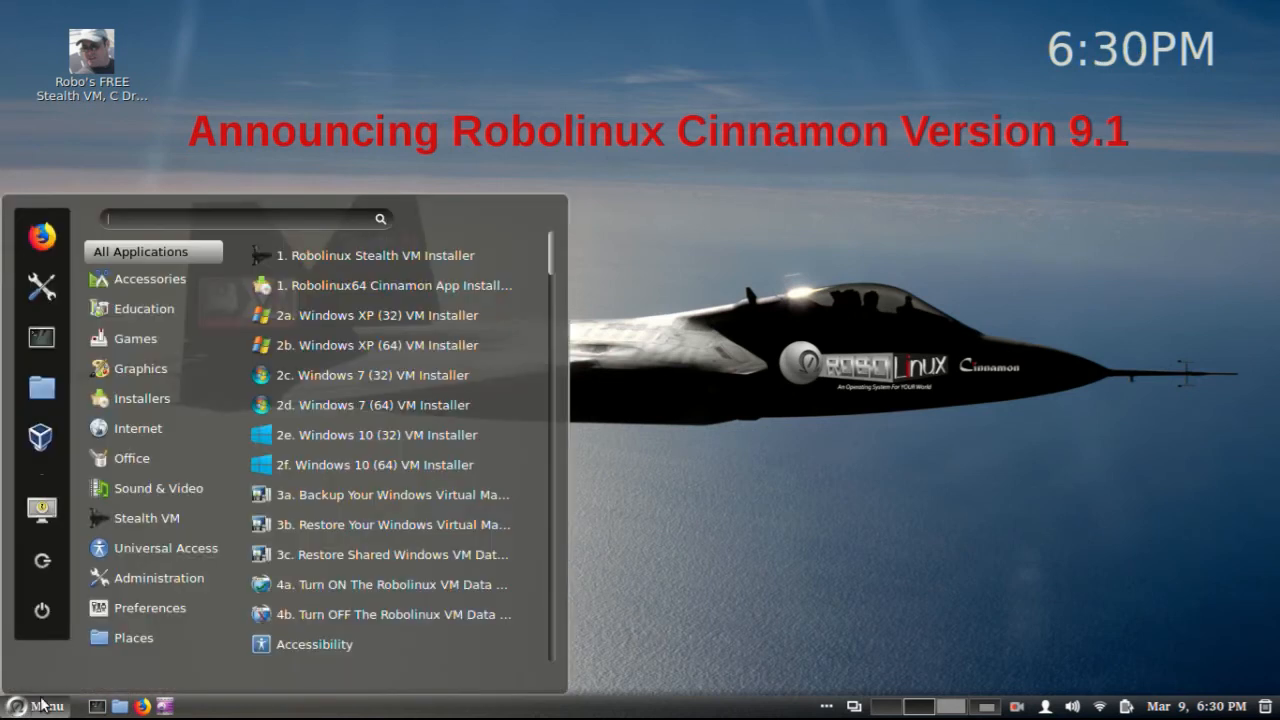
{"action": "left_click", "coordinate": [160, 578]}
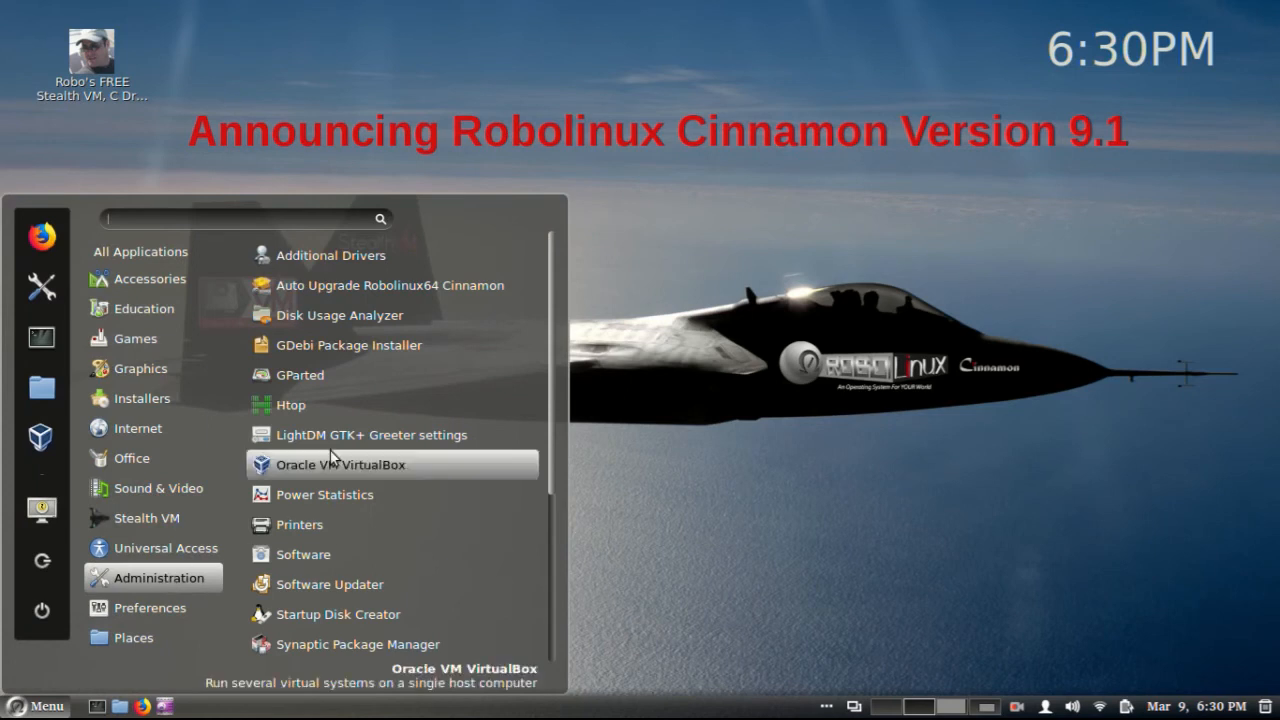
{"action": "left_click", "coordinate": [331, 255]}
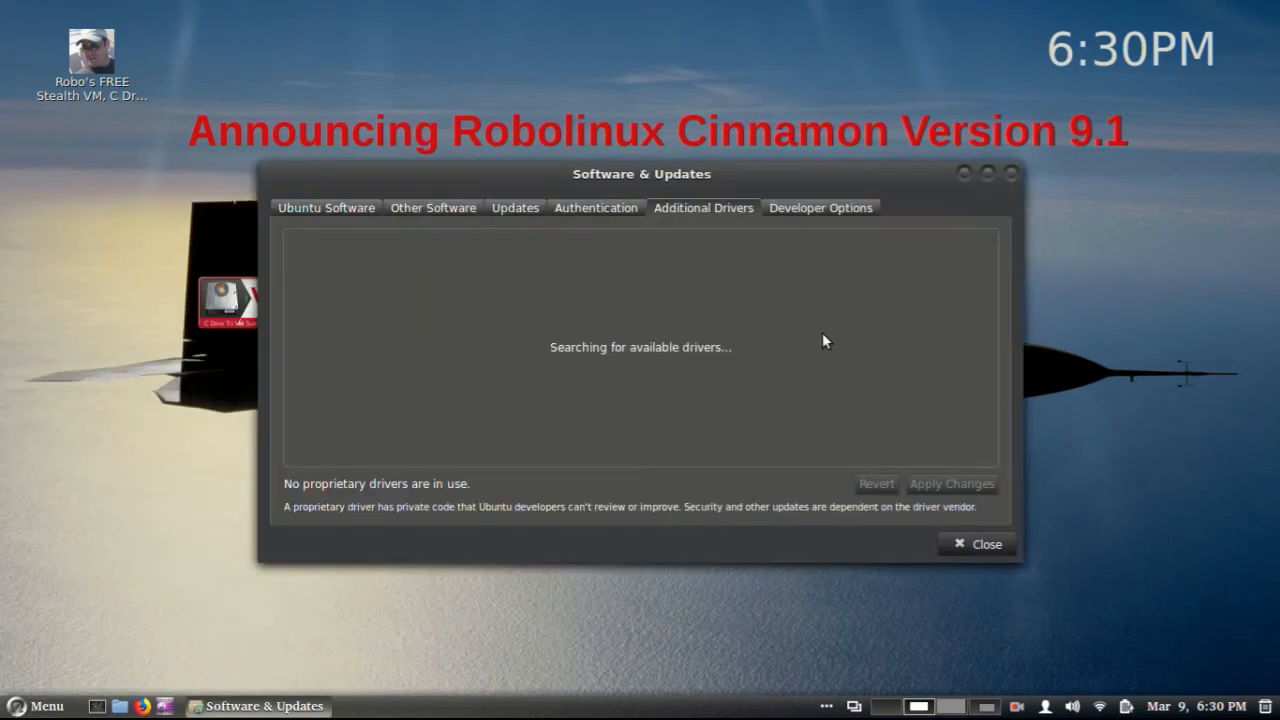
{"action": "mouse_move", "coordinate": [828, 343]}
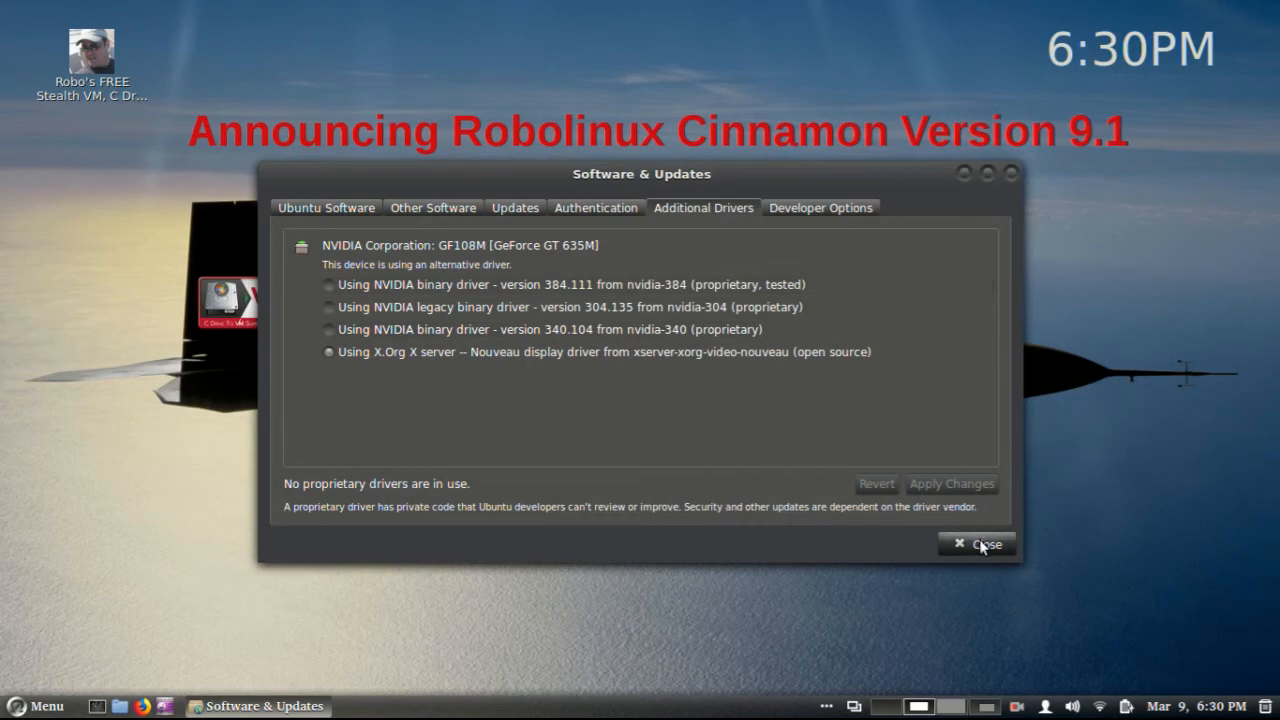
{"action": "left_click", "coordinate": [977, 544]}
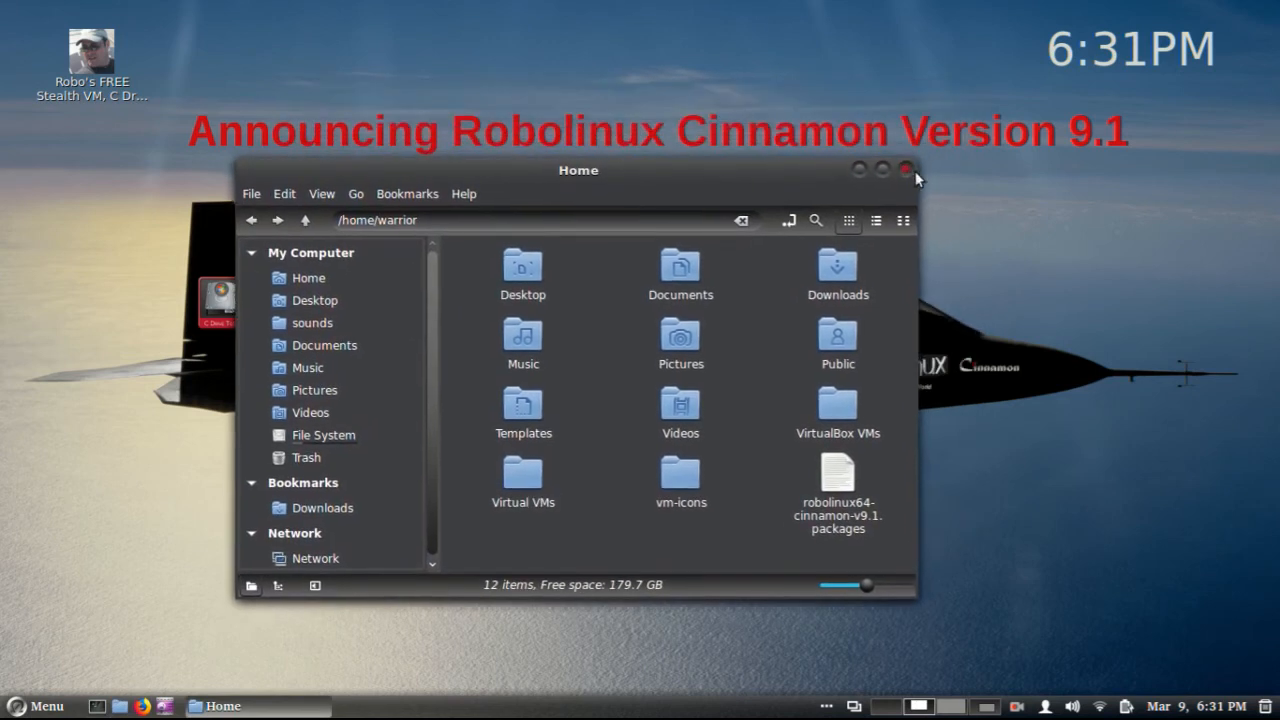
Close the home folder and start the Windows-7-64 virtual machine in VirtualBox
{"action": "left_click", "coordinate": [906, 168]}
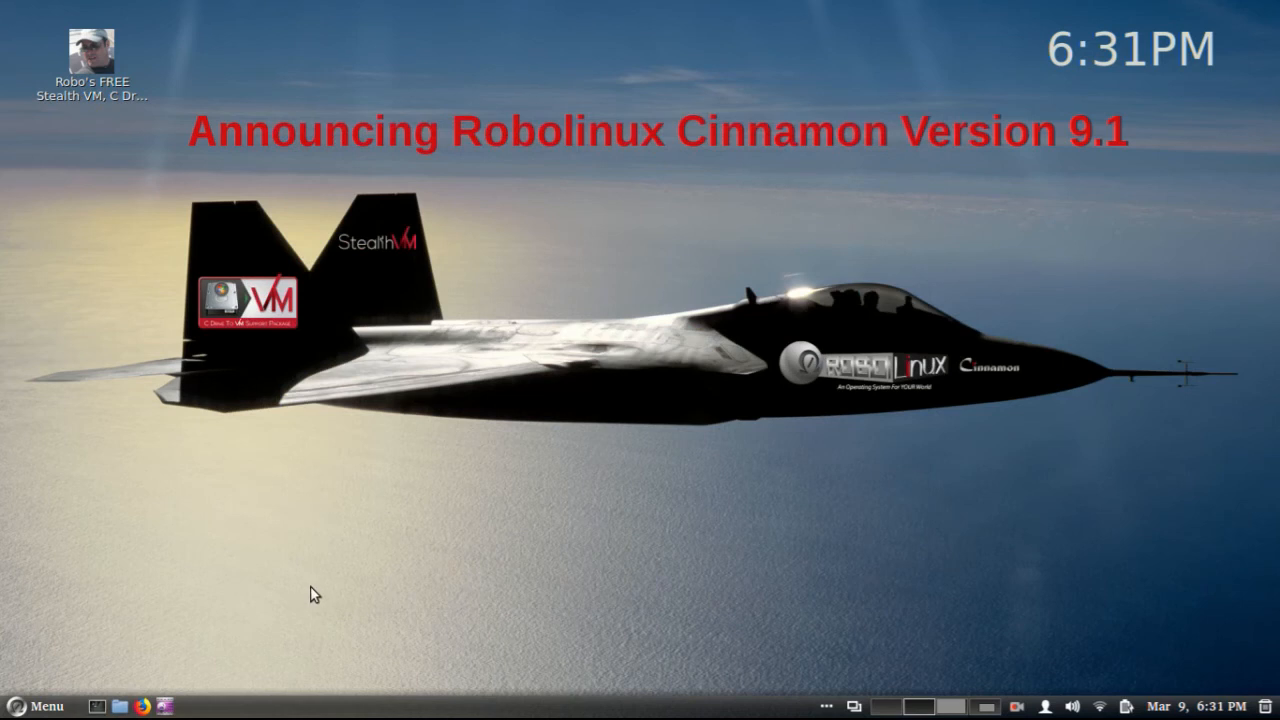
{"action": "mouse_move", "coordinate": [231, 624]}
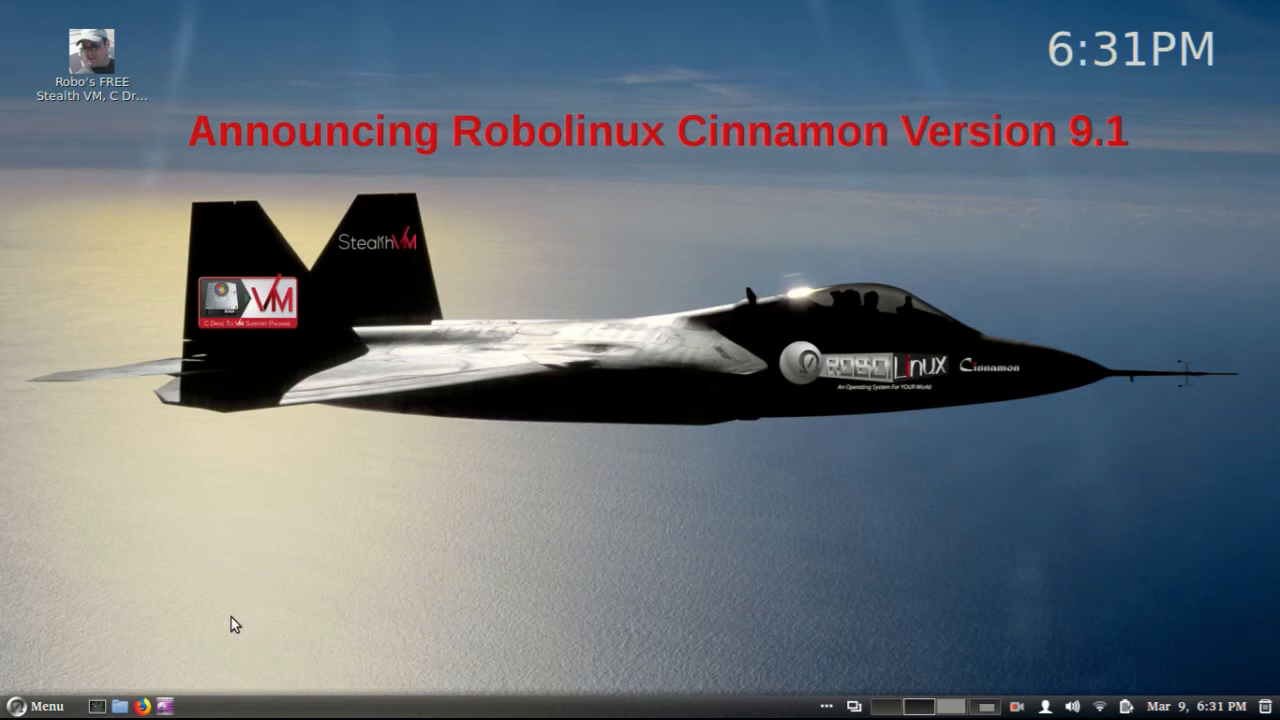
{"action": "mouse_move", "coordinate": [100, 695]}
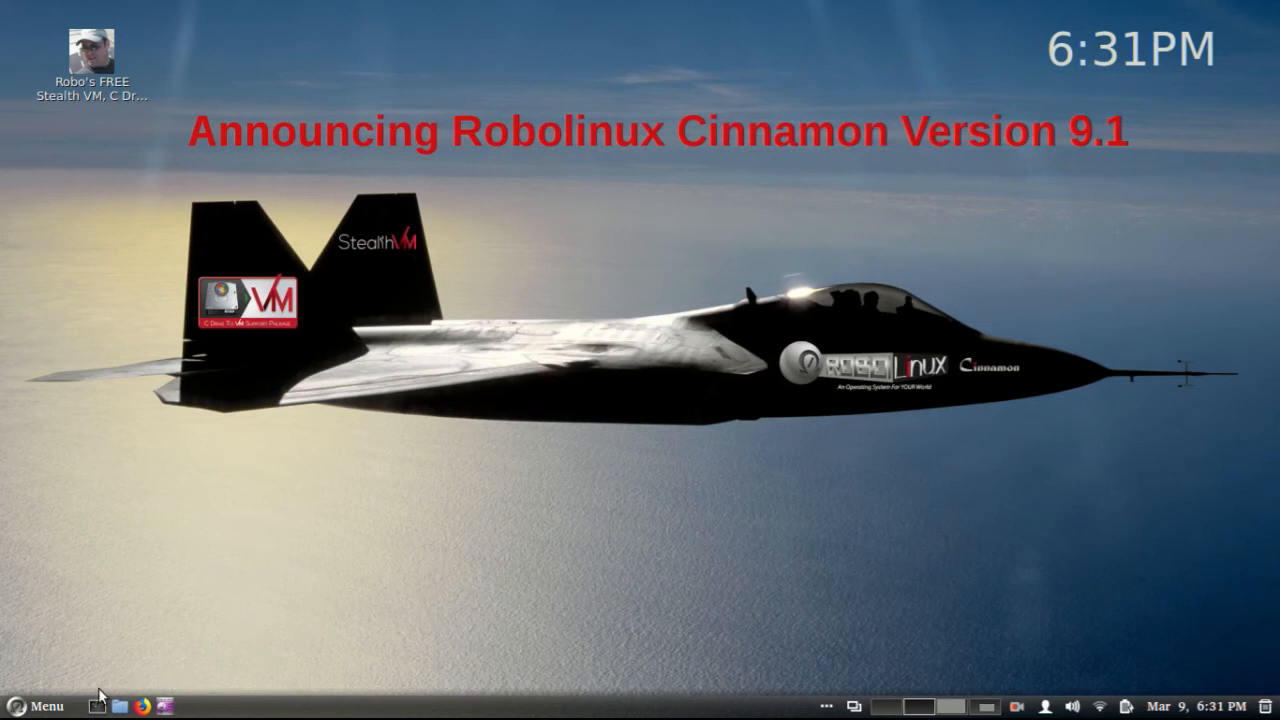
{"action": "mouse_move", "coordinate": [606, 580]}
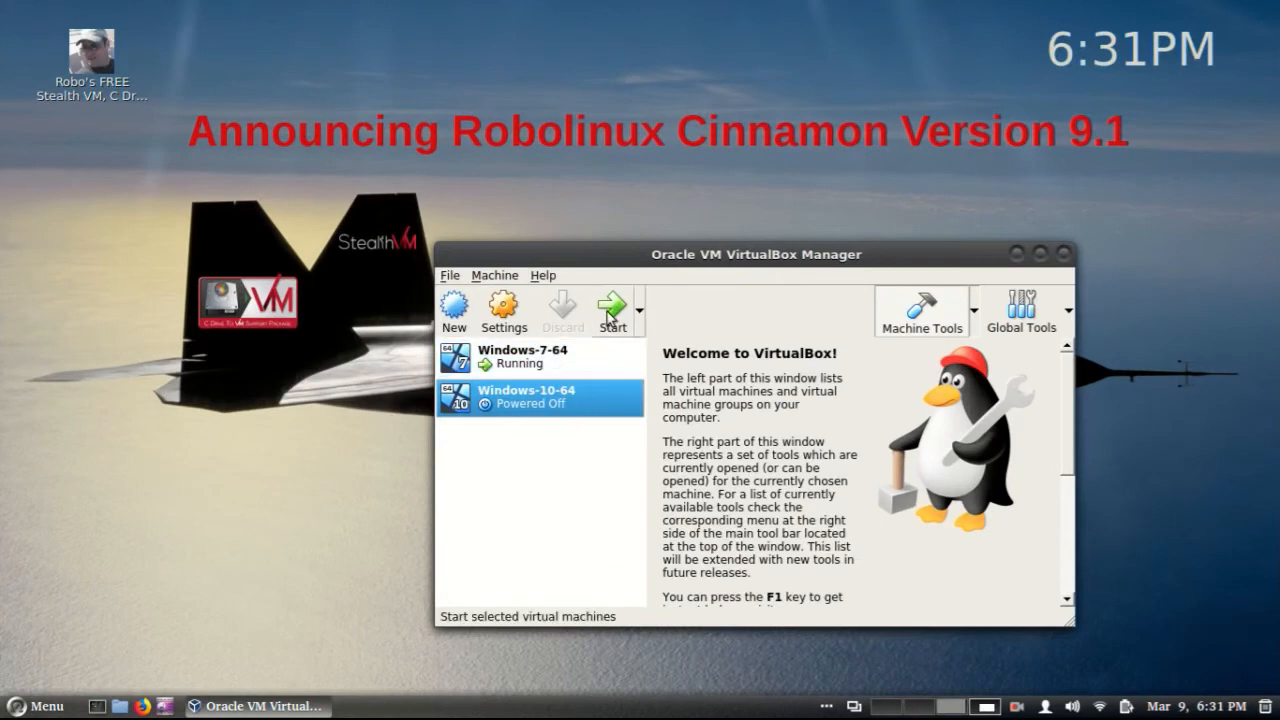
{"action": "left_click", "coordinate": [612, 310]}
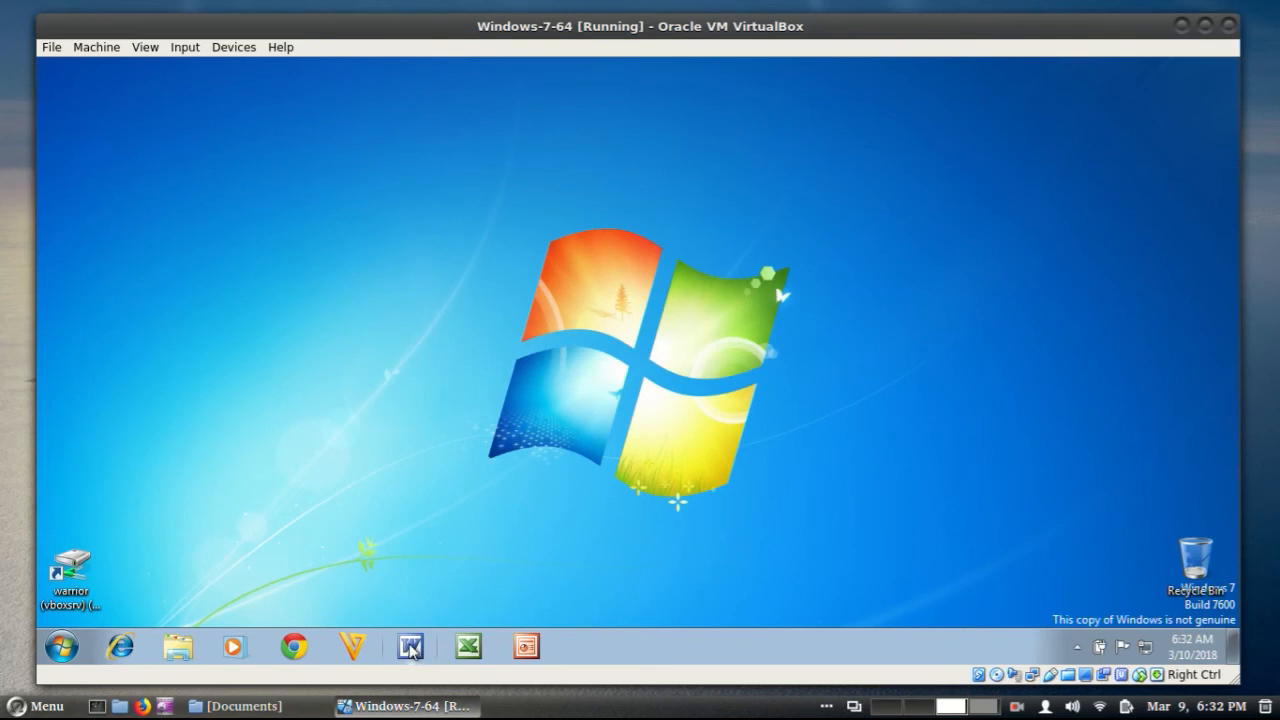
{"action": "mouse_move", "coordinate": [409, 646]}
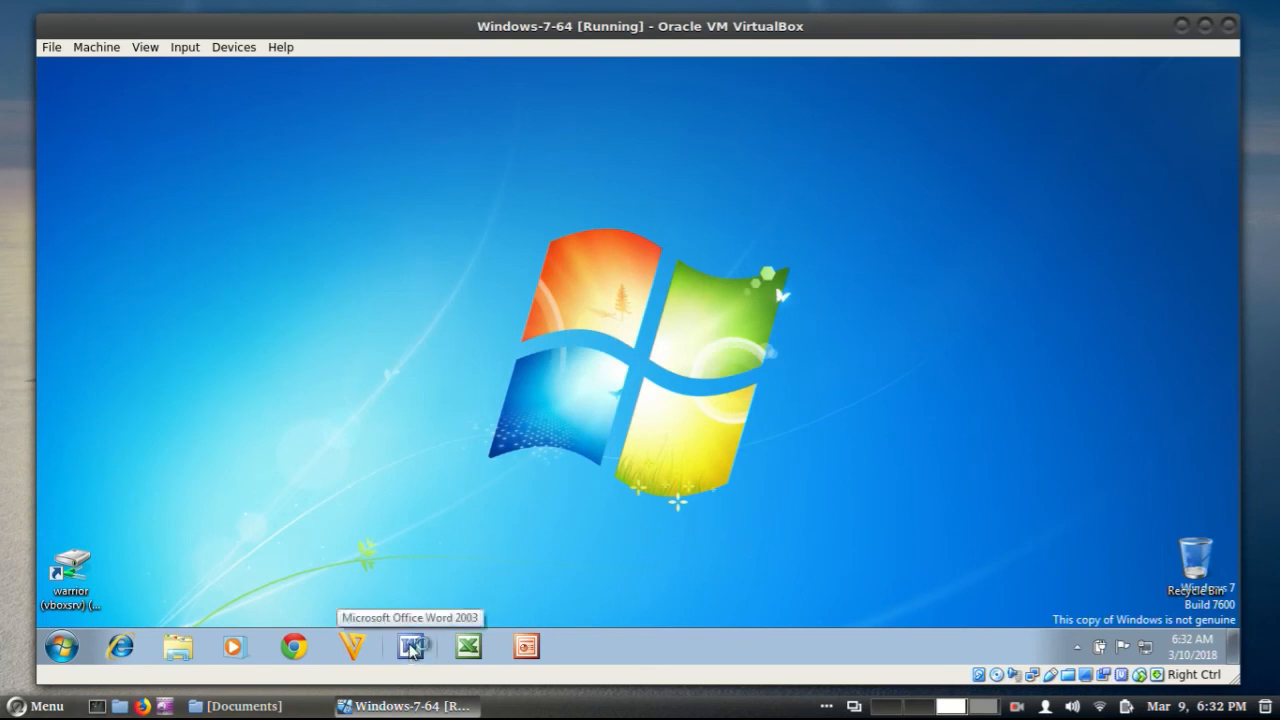
Launch Microsoft Word and PowerPoint from the Windows 7 guest's taskbar
{"action": "left_click", "coordinate": [468, 645]}
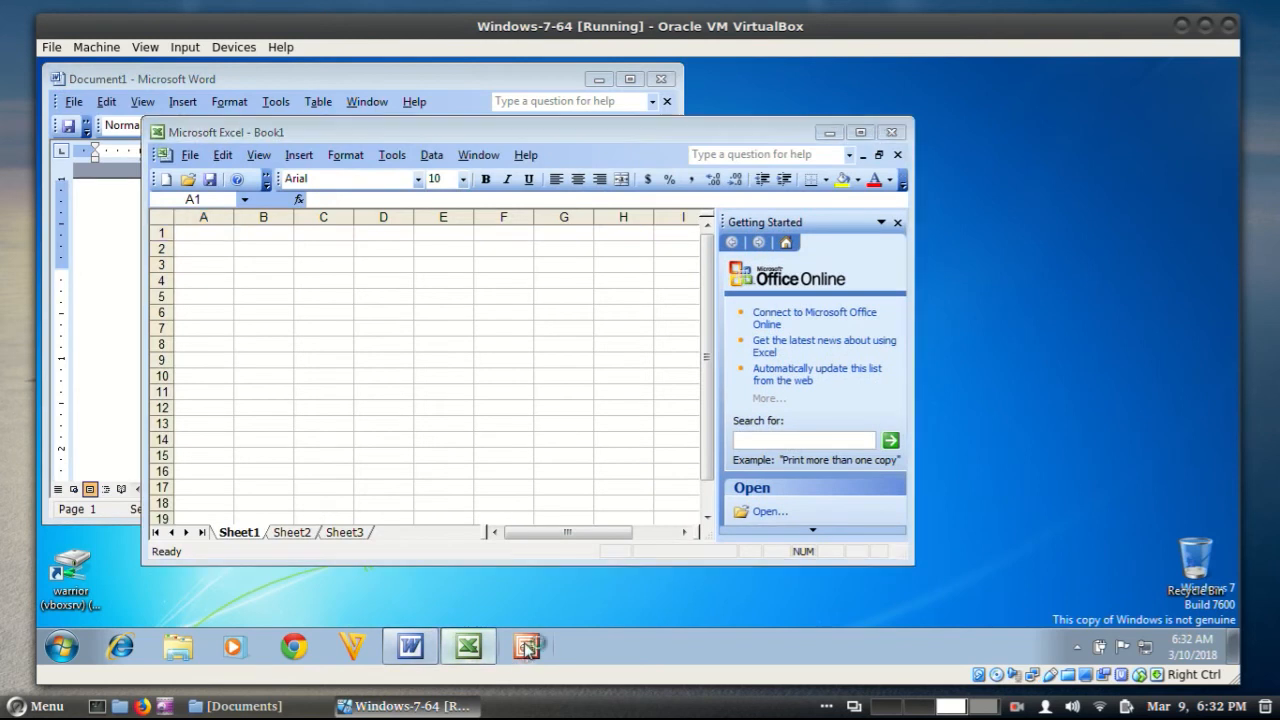
{"action": "left_click", "coordinate": [527, 645]}
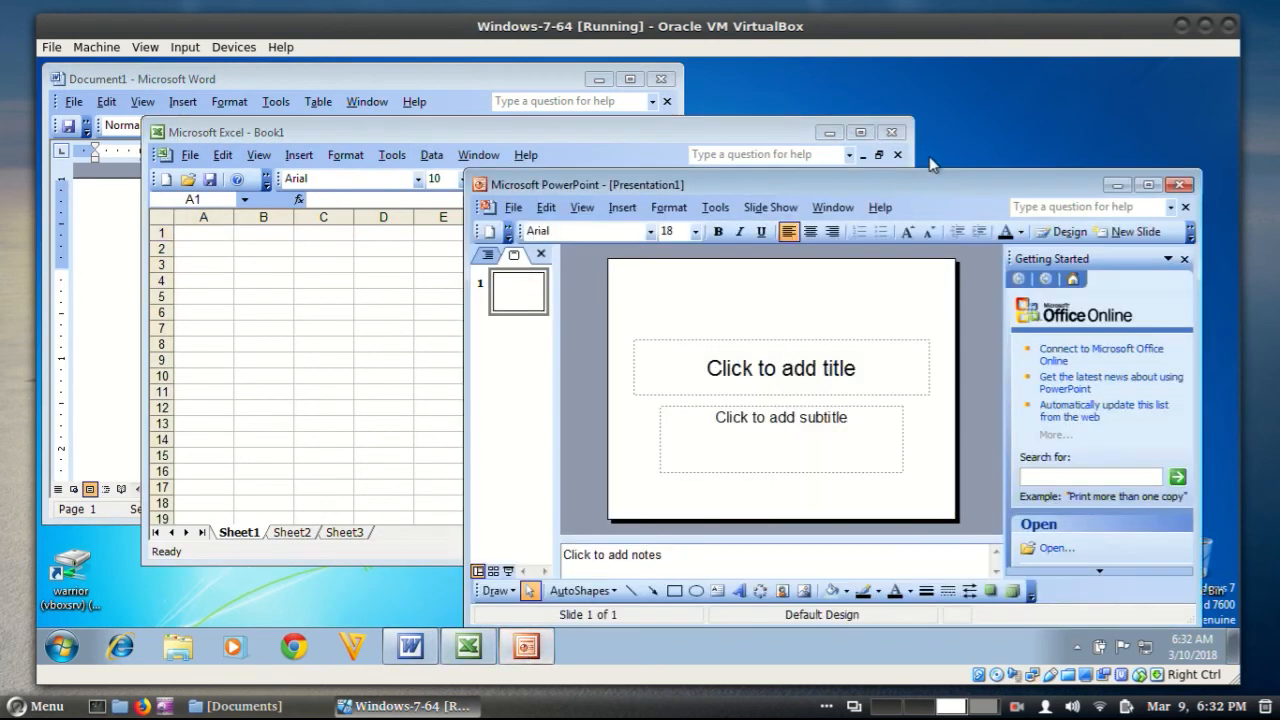
{"action": "mouse_move", "coordinate": [983, 531]}
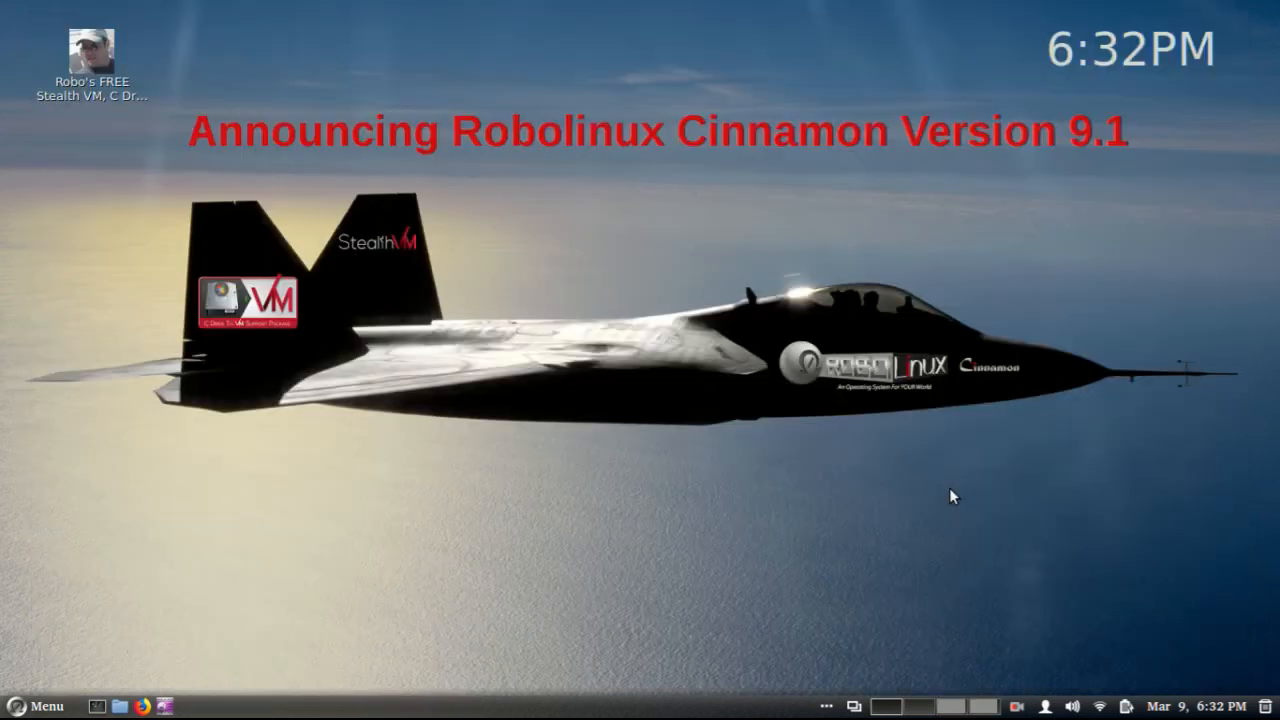
{"action": "mouse_move", "coordinate": [603, 554]}
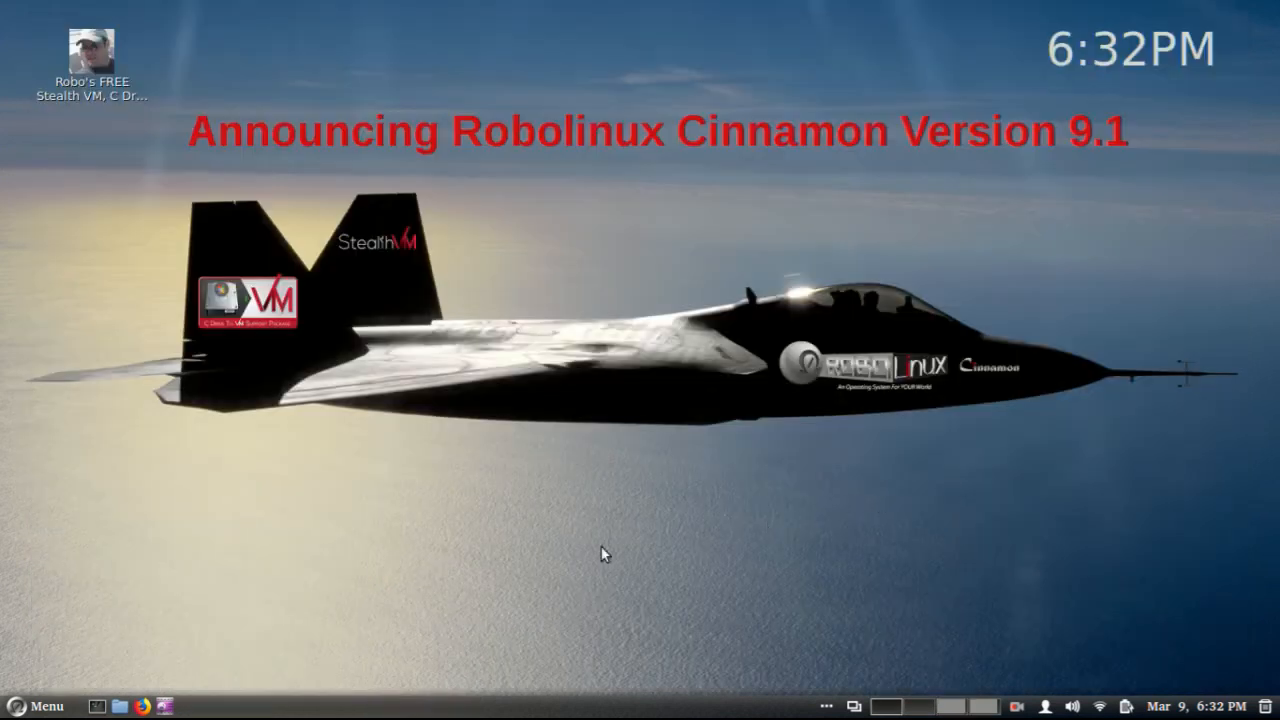
Show the Installers category listing BleachBit, Steam, Tor and Wireshark installers
{"action": "left_click", "coordinate": [36, 706]}
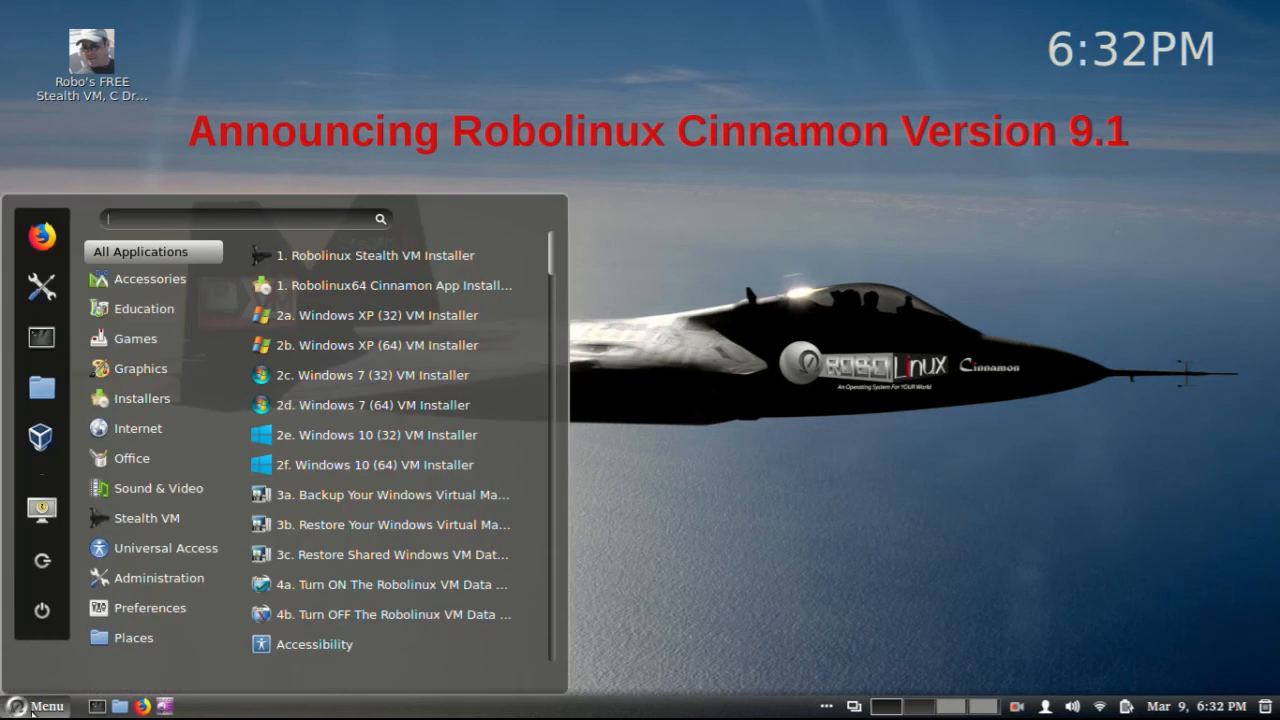
{"action": "left_click", "coordinate": [141, 398]}
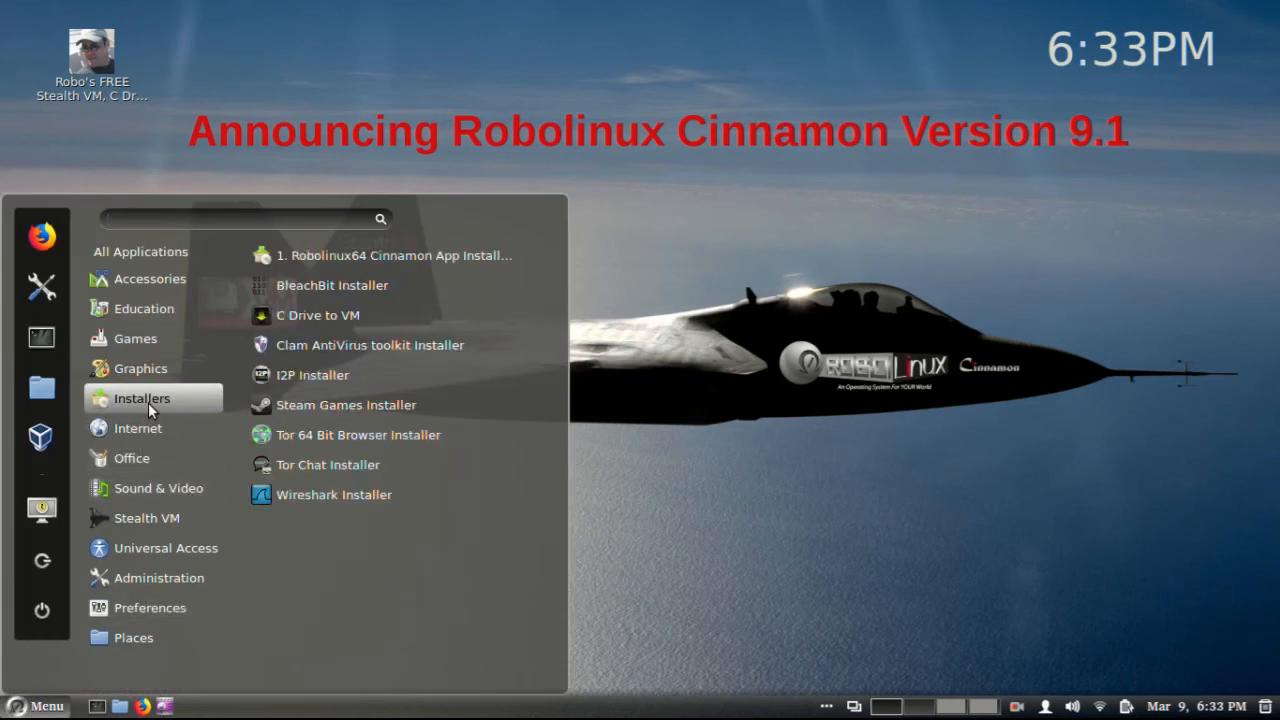
{"action": "mouse_move", "coordinate": [390, 285]}
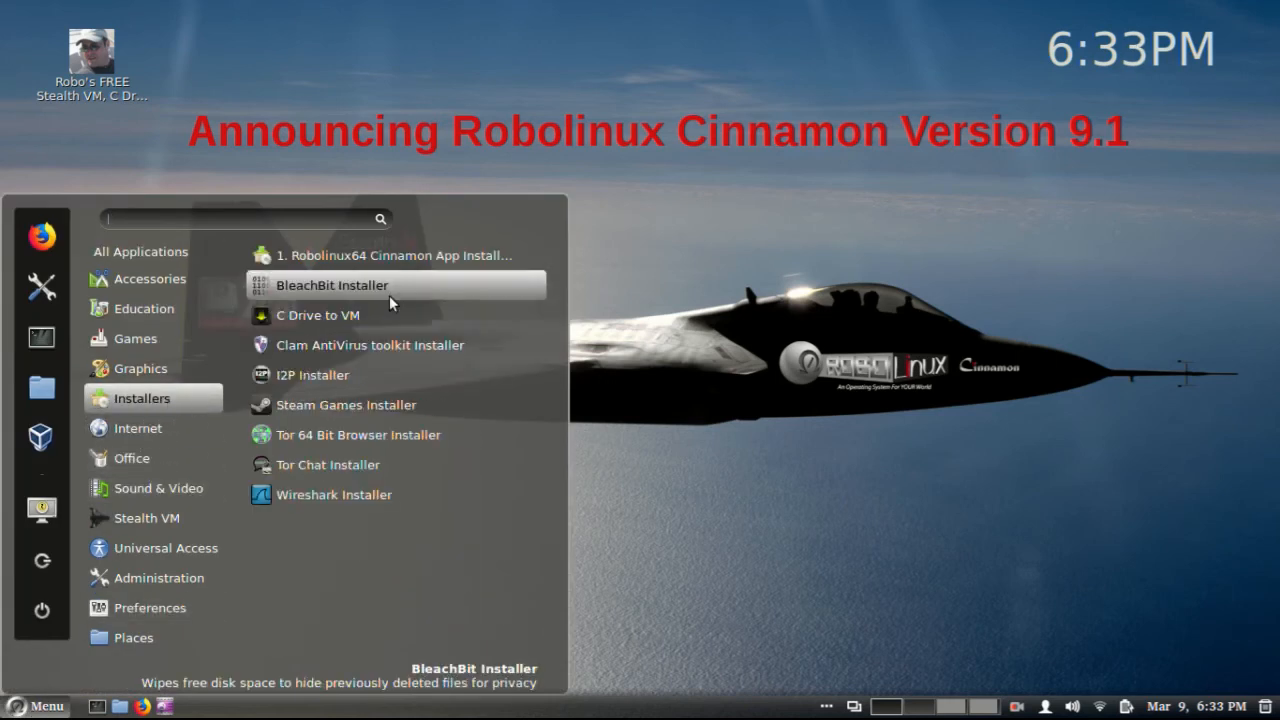
{"action": "mouse_move", "coordinate": [420, 315]}
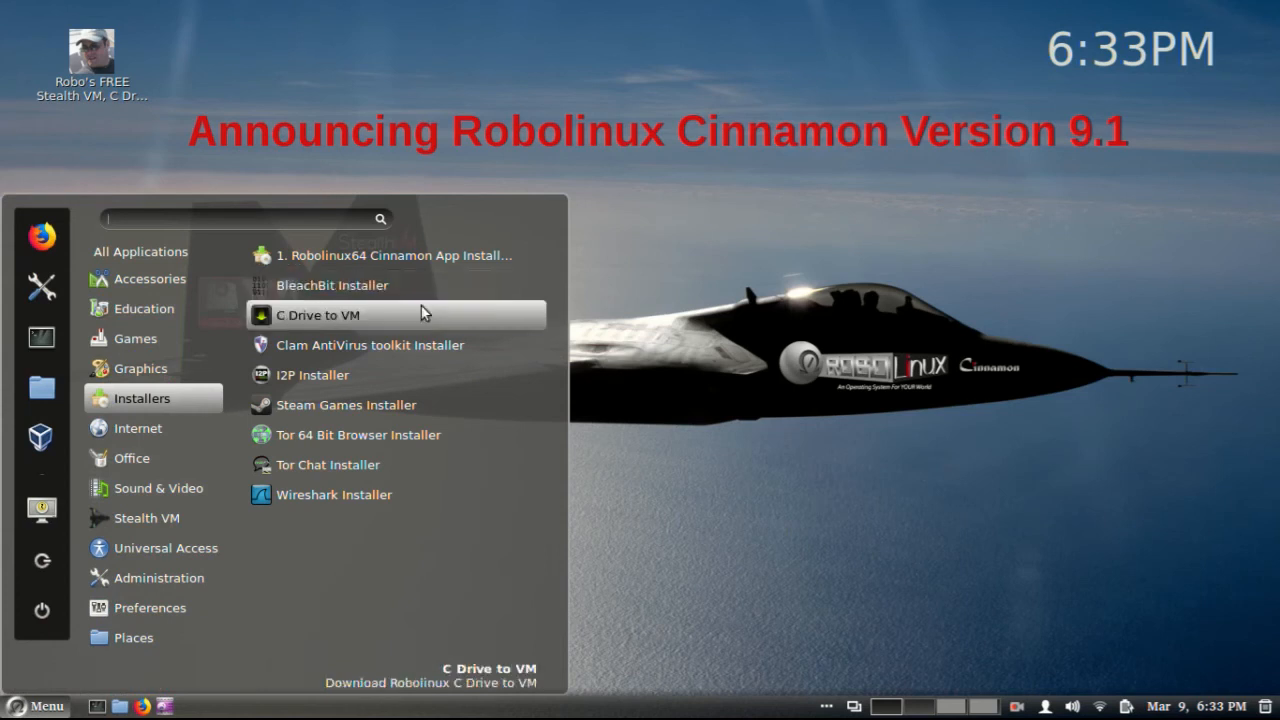
{"action": "mouse_move", "coordinate": [435, 345]}
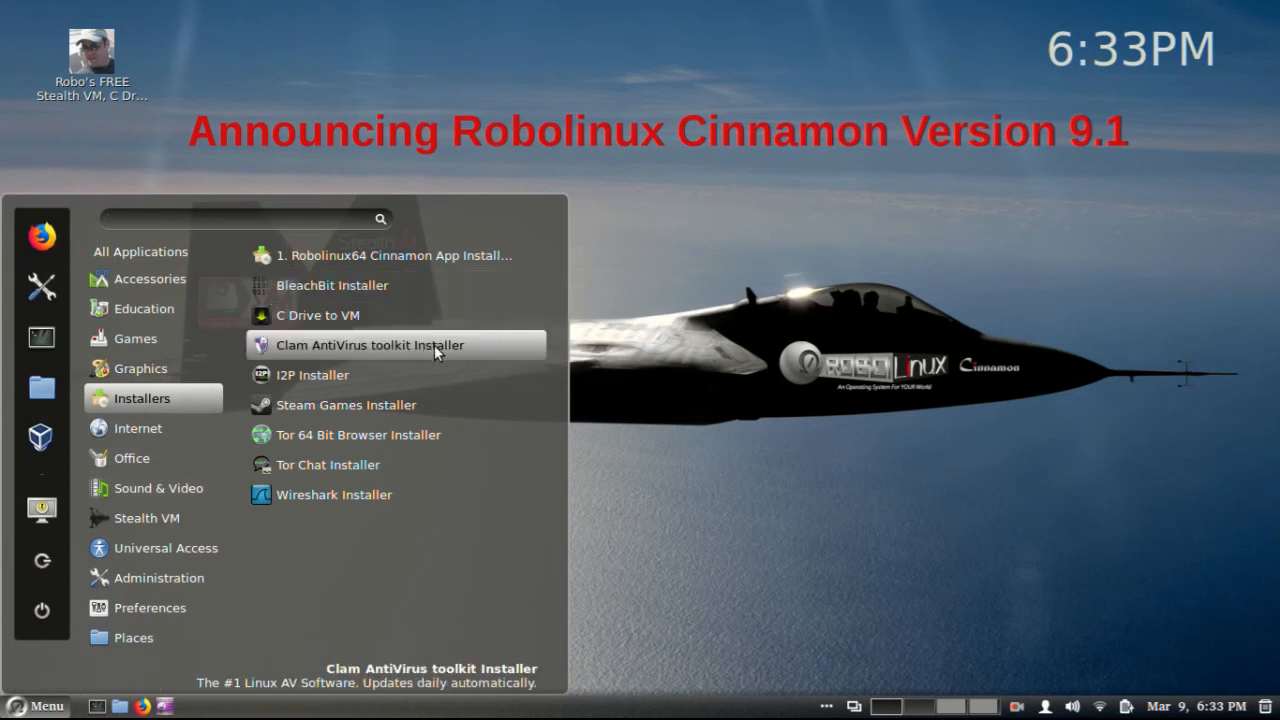
{"action": "mouse_move", "coordinate": [482, 351]}
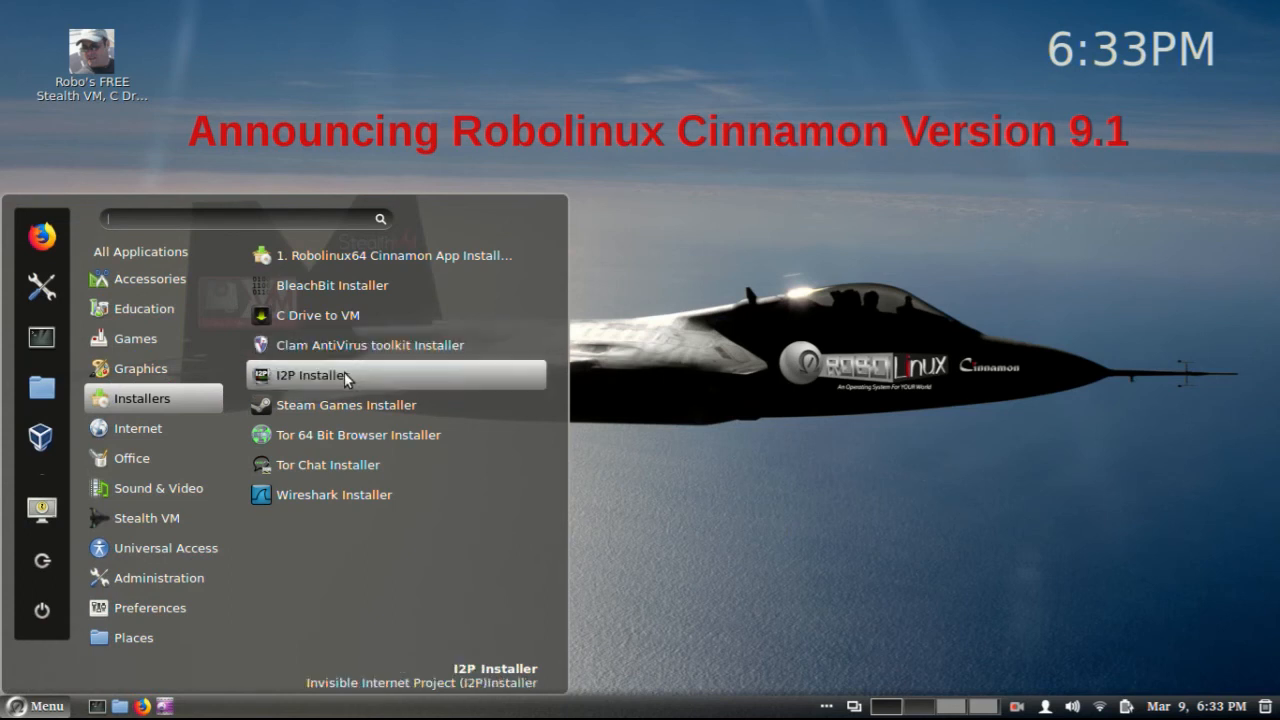
{"action": "mouse_move", "coordinate": [357, 378]}
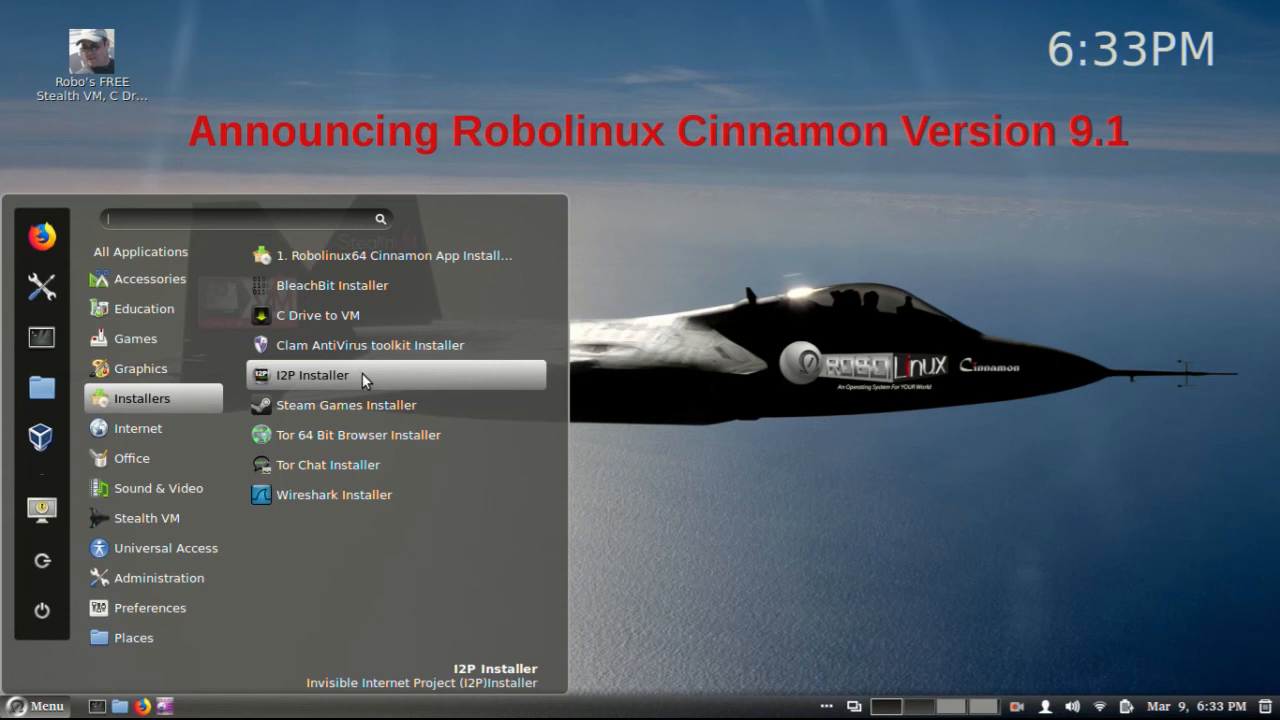
{"action": "mouse_move", "coordinate": [369, 411]}
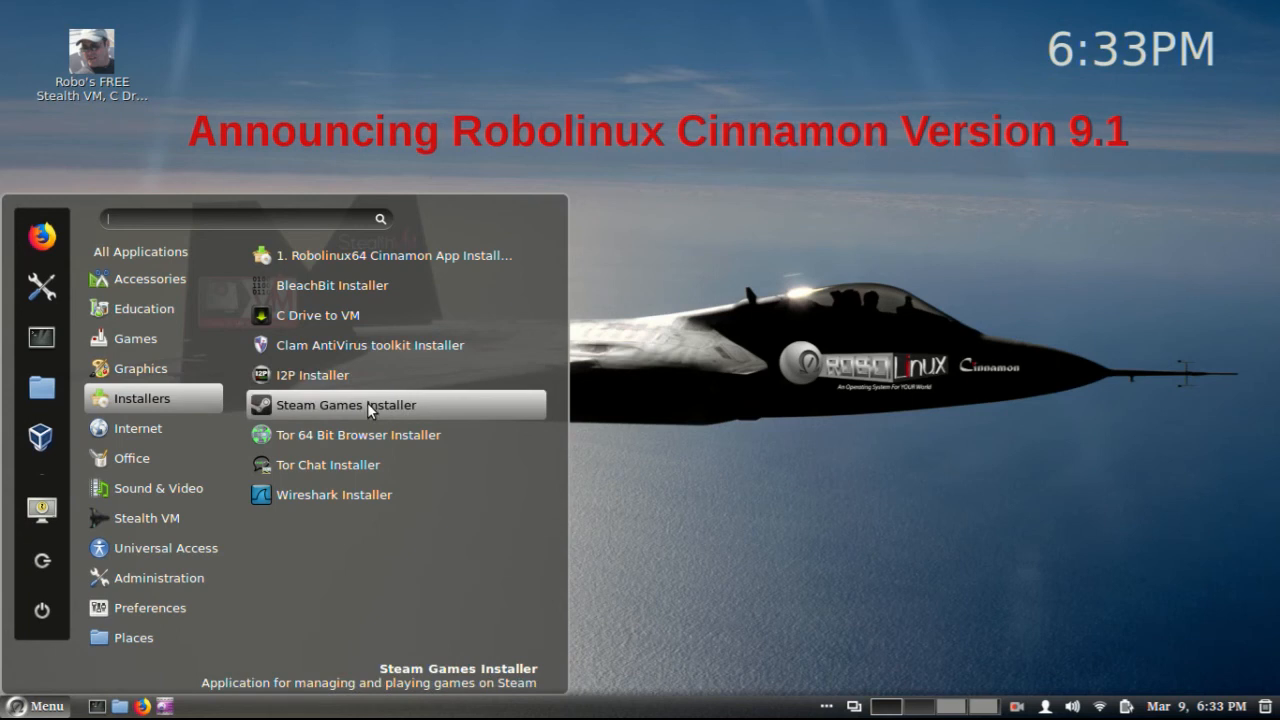
{"action": "mouse_move", "coordinate": [396, 434]}
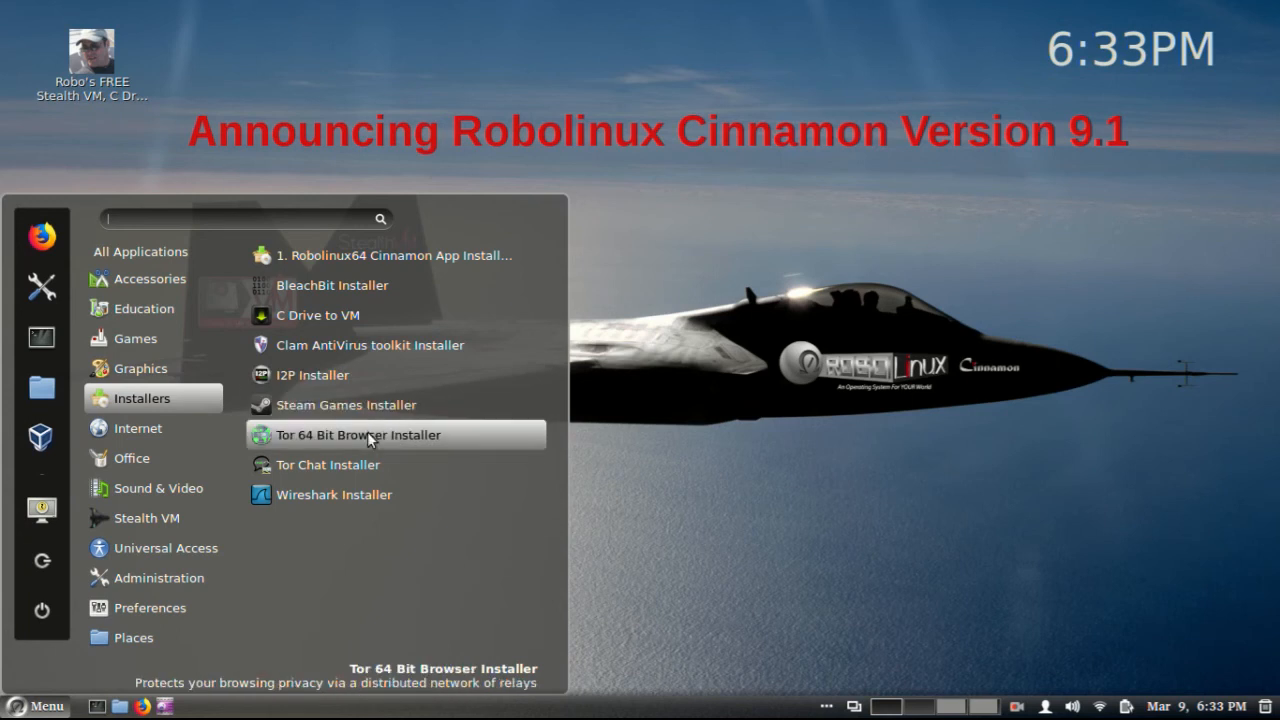
{"action": "mouse_move", "coordinate": [398, 443]}
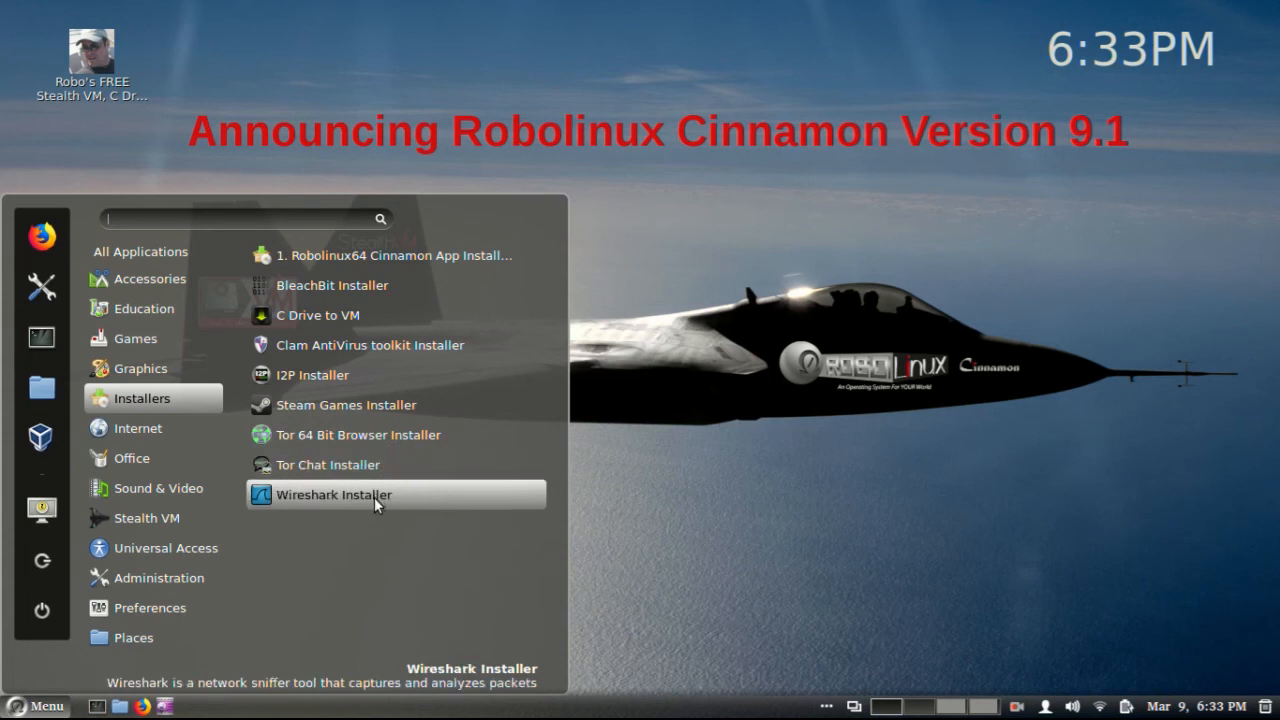
{"action": "mouse_move", "coordinate": [380, 502]}
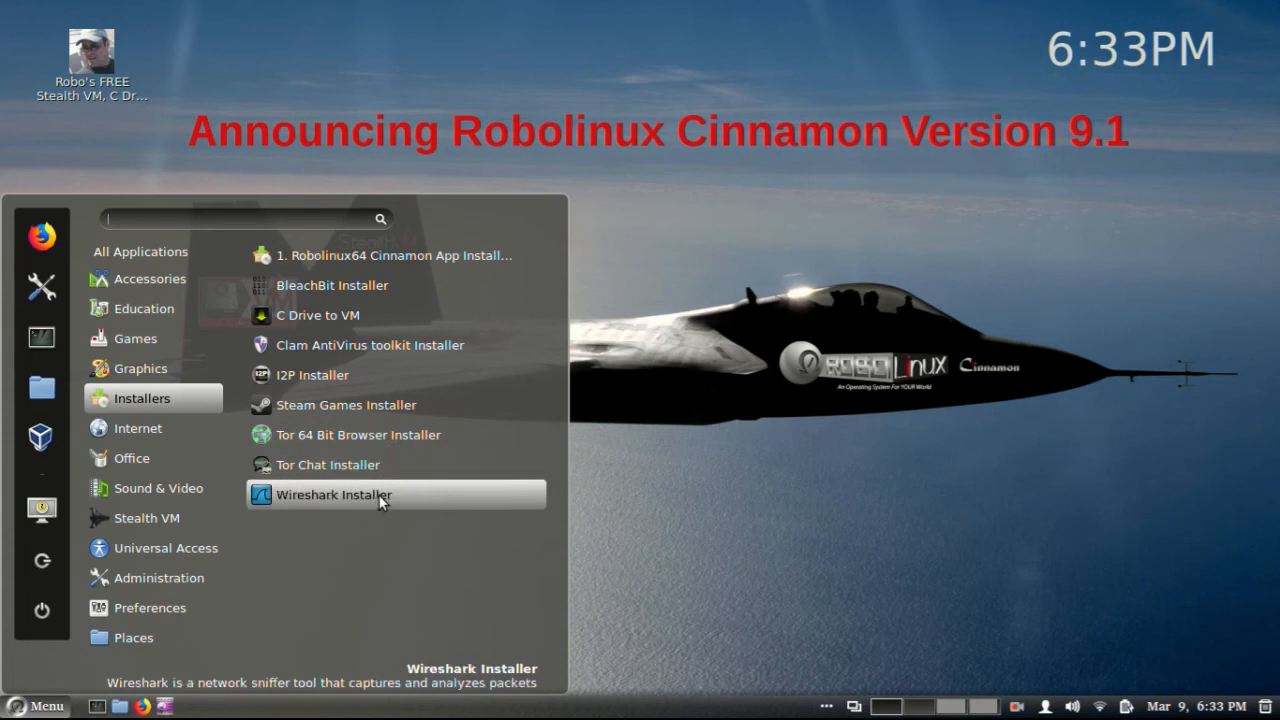
{"action": "mouse_move", "coordinate": [310, 499]}
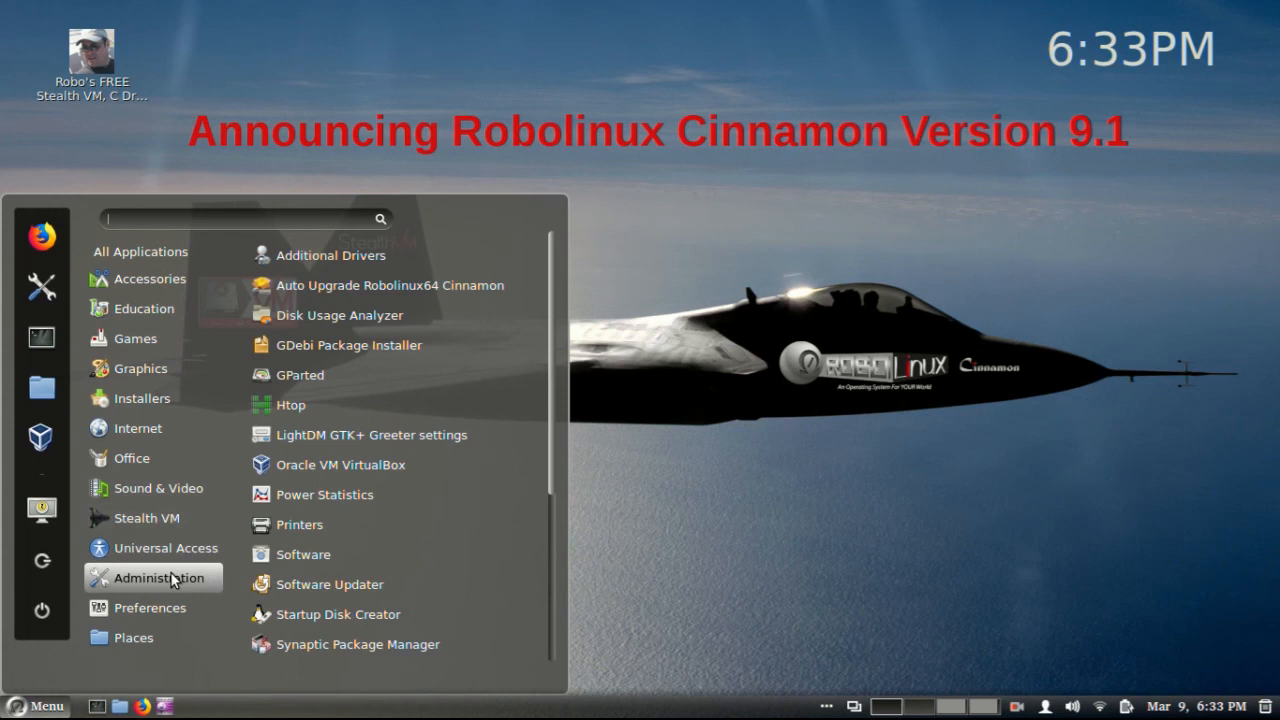
{"action": "mouse_move", "coordinate": [323, 494]}
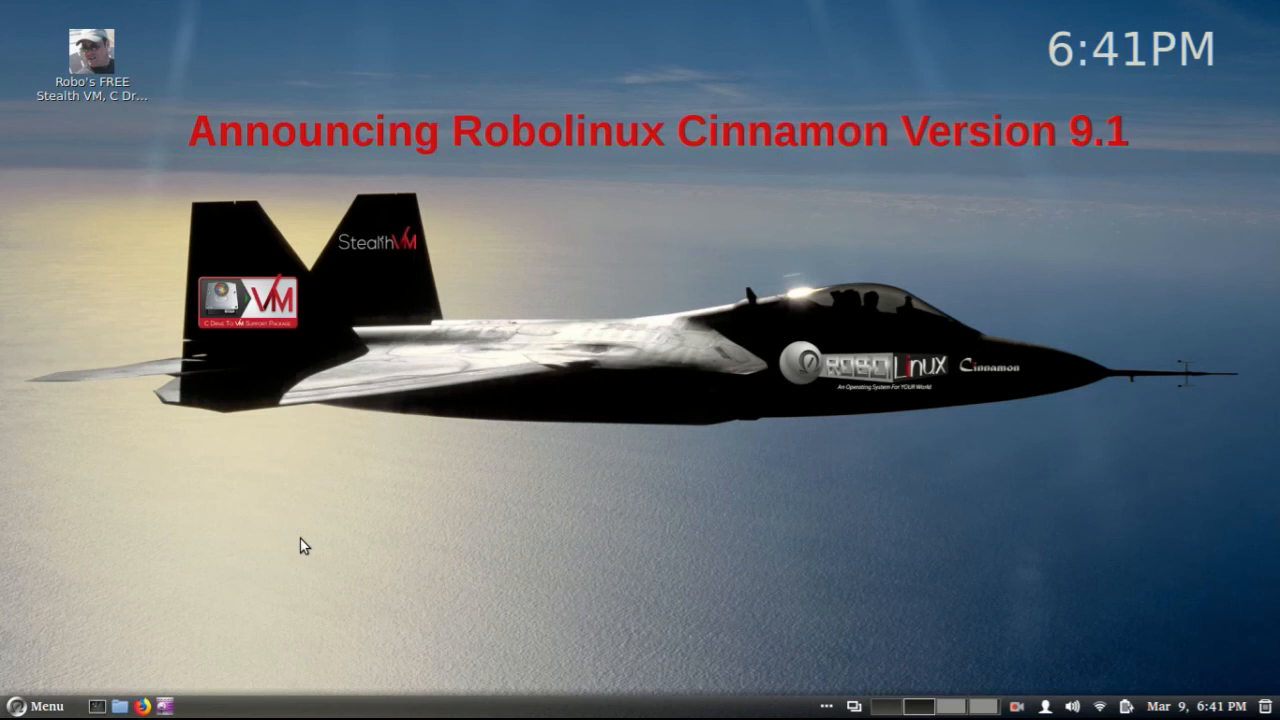
{"action": "mouse_move", "coordinate": [247, 572]}
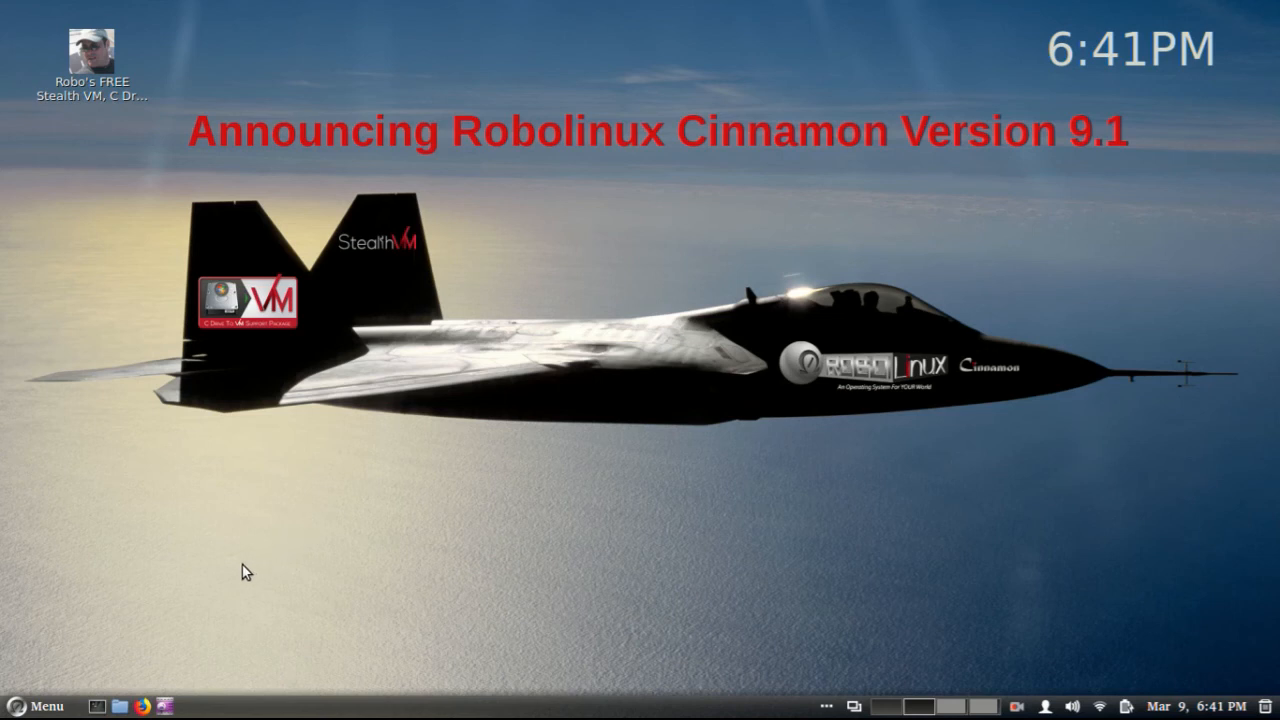
Launch System Settings and scroll to the Hardware section with Display, Network, Sound
{"action": "left_click", "coordinate": [40, 706]}
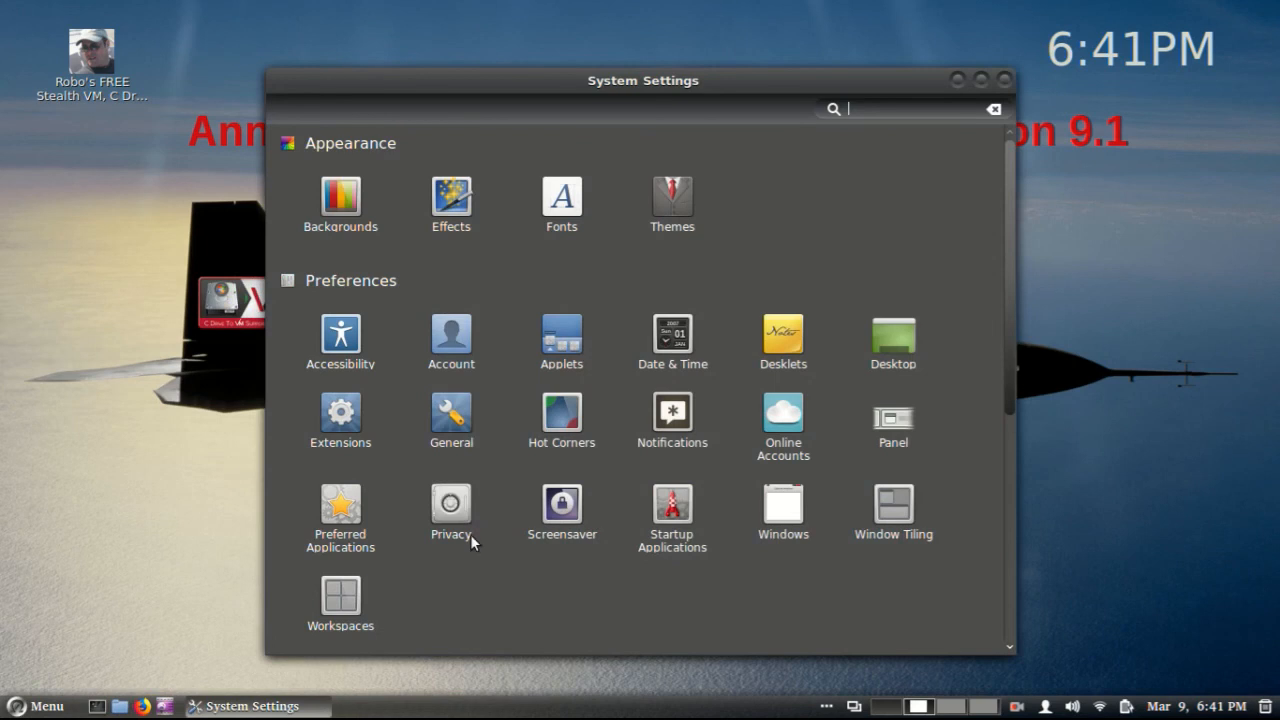
{"action": "mouse_move", "coordinate": [638, 443]}
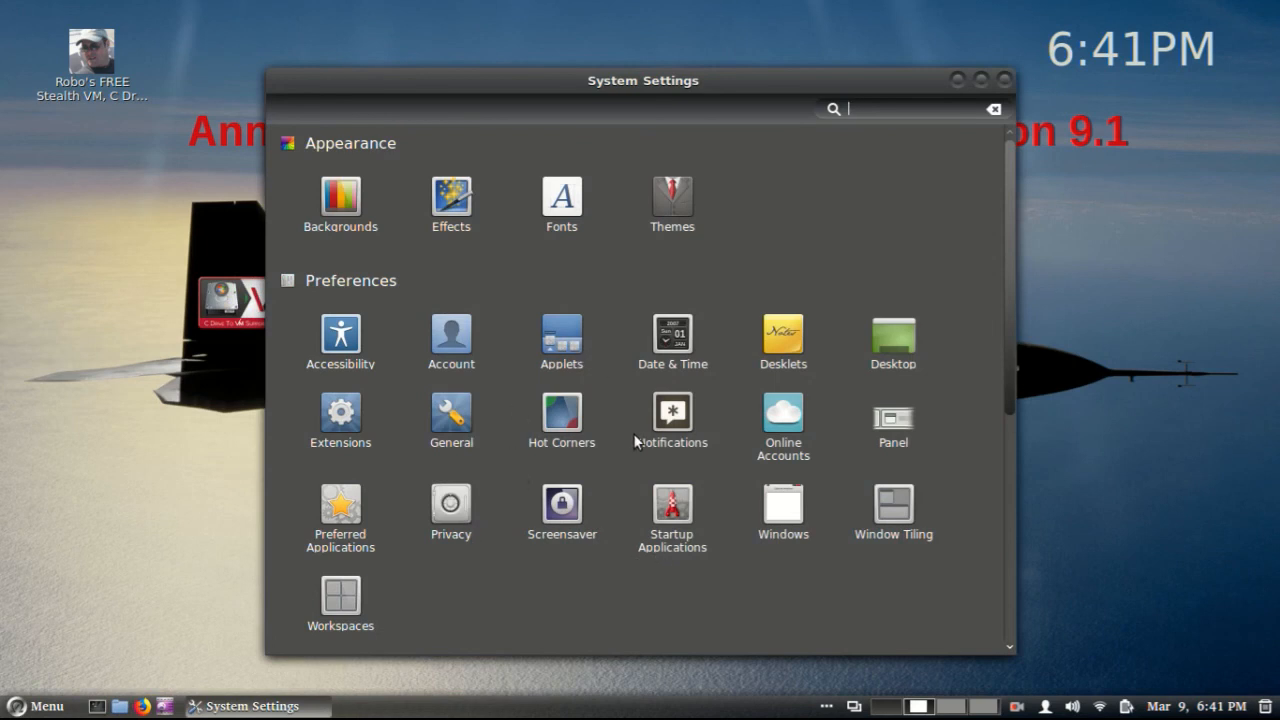
{"action": "scroll", "scroll_direction": "down", "scroll_amount": 3}
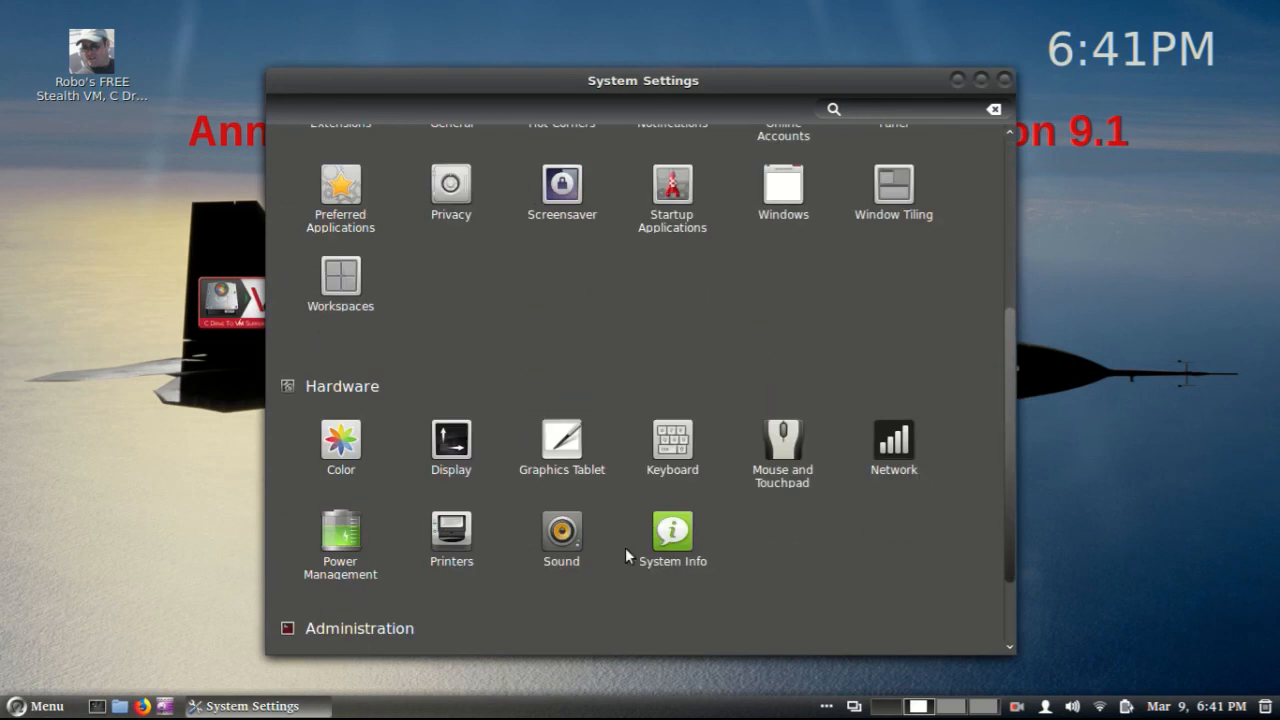
Show the Sound Effects list of desktop event sounds and scroll to its end
{"action": "left_click", "coordinate": [561, 540]}
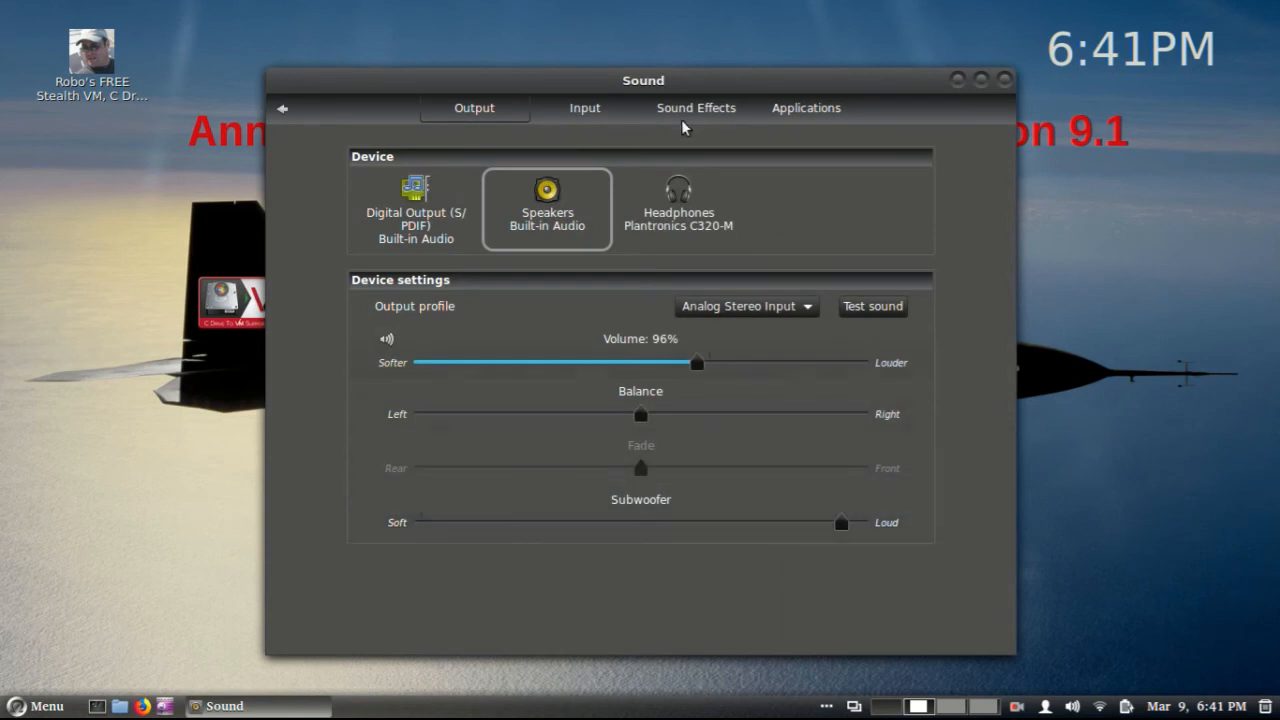
{"action": "left_click", "coordinate": [695, 108]}
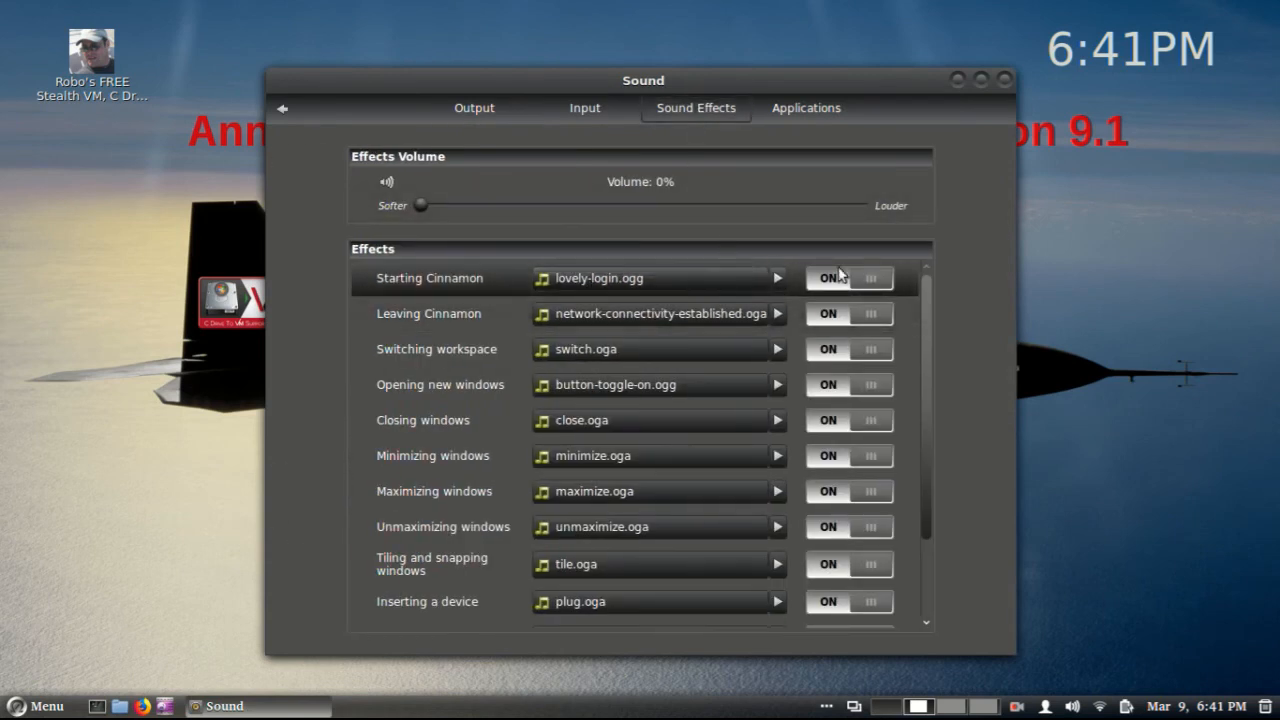
{"action": "mouse_move", "coordinate": [778, 350]}
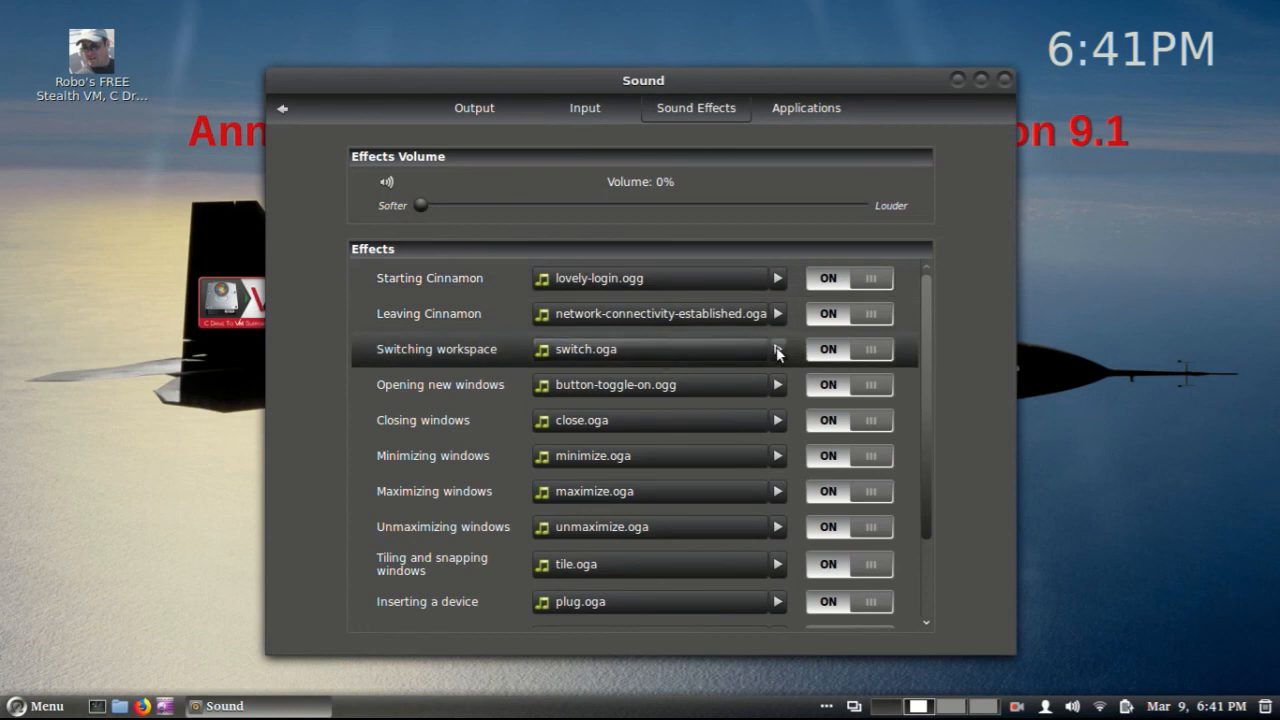
{"action": "mouse_move", "coordinate": [779, 390]}
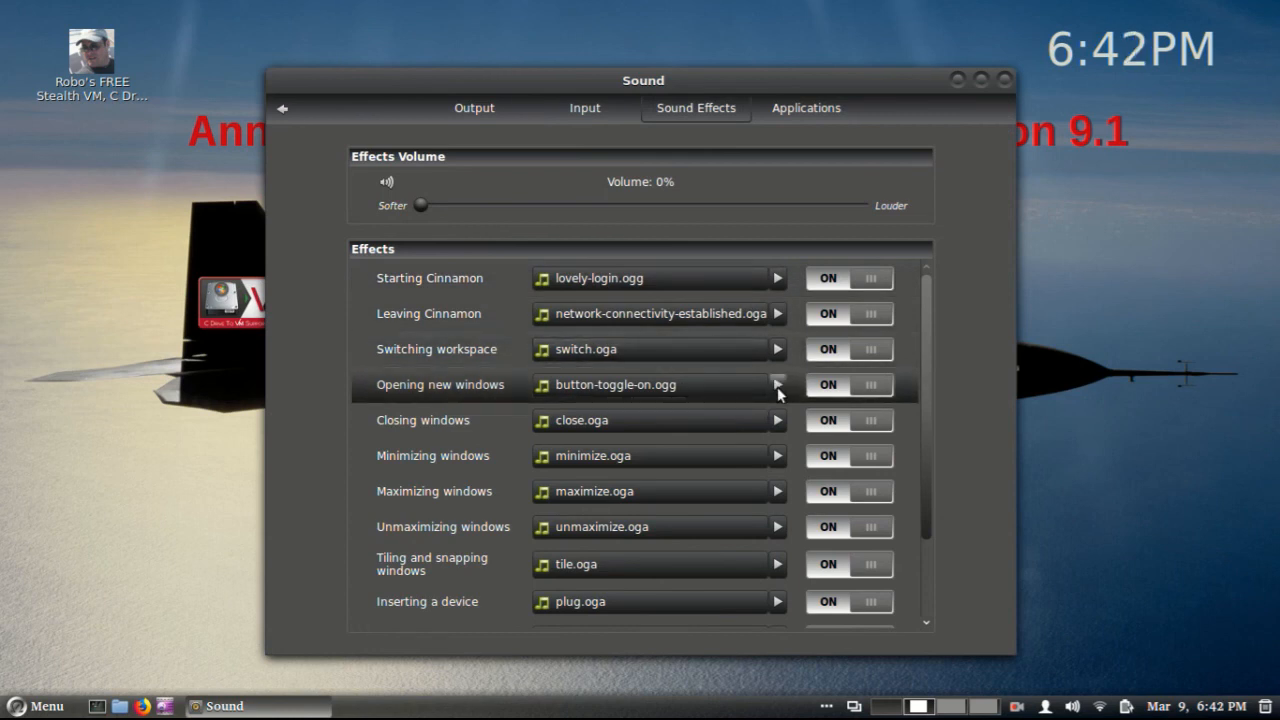
{"action": "mouse_move", "coordinate": [778, 433]}
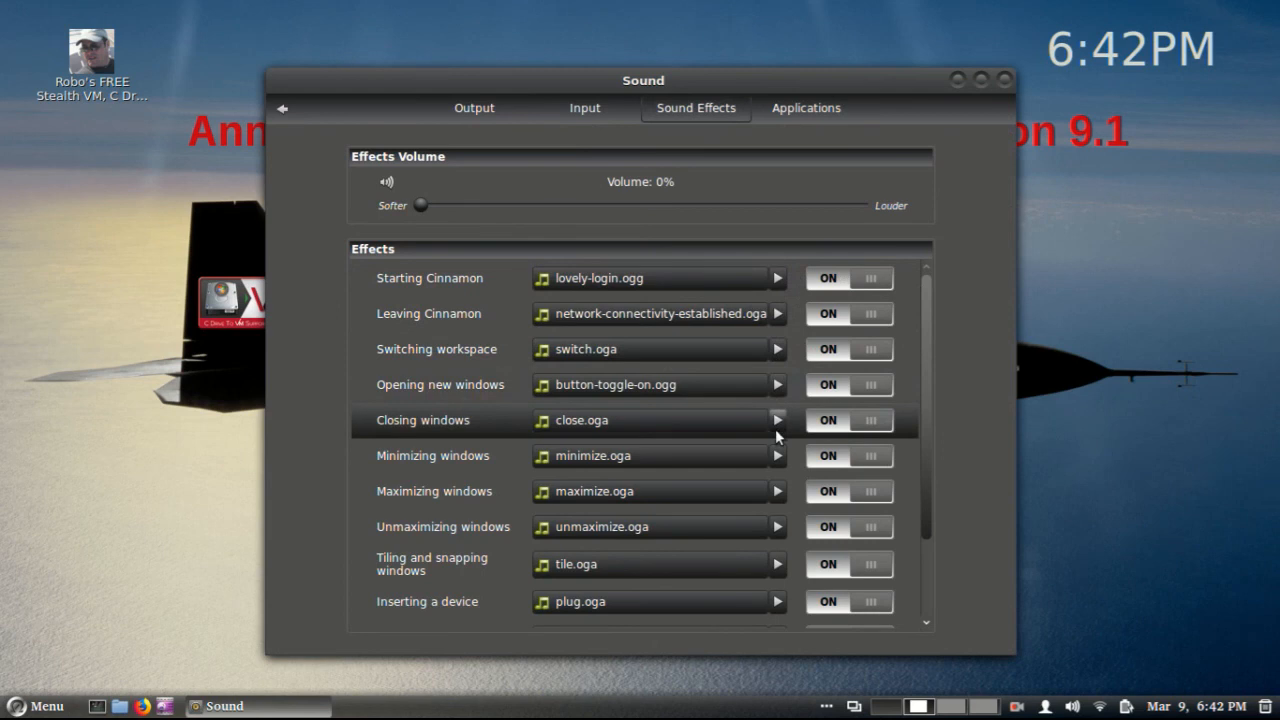
{"action": "mouse_move", "coordinate": [779, 527]}
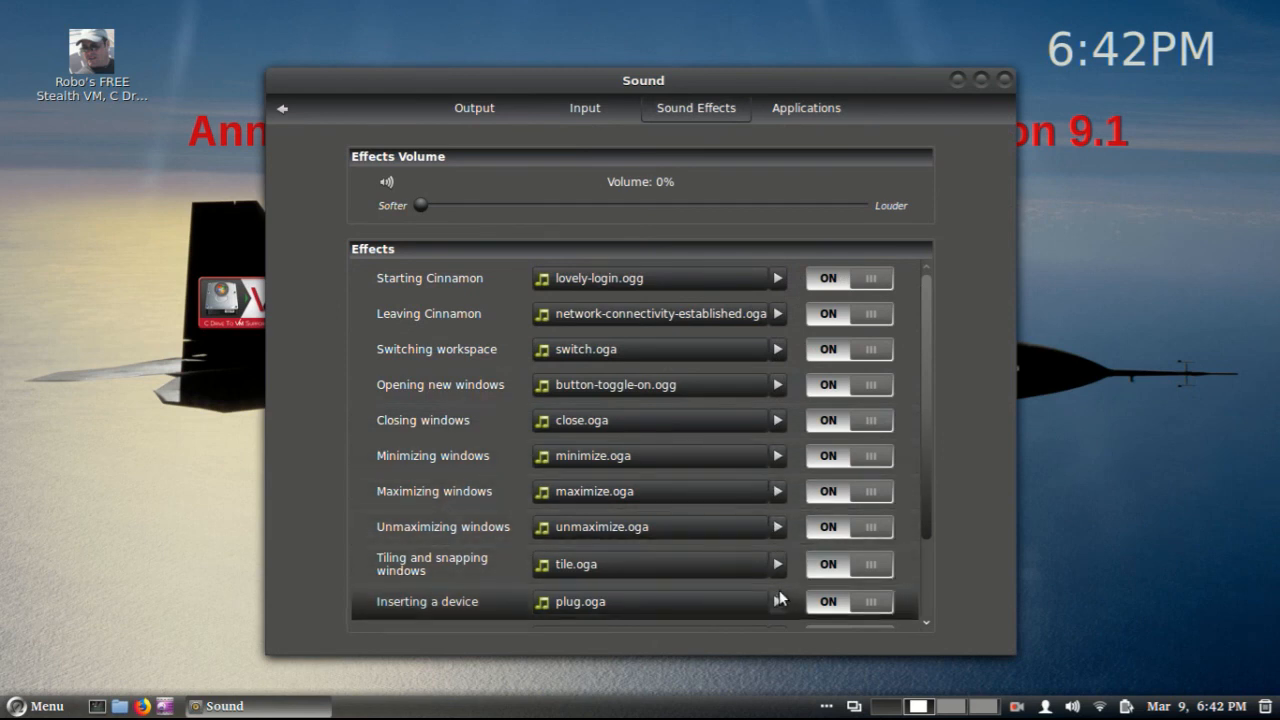
{"action": "scroll", "scroll_direction": "down", "scroll_amount": 3}
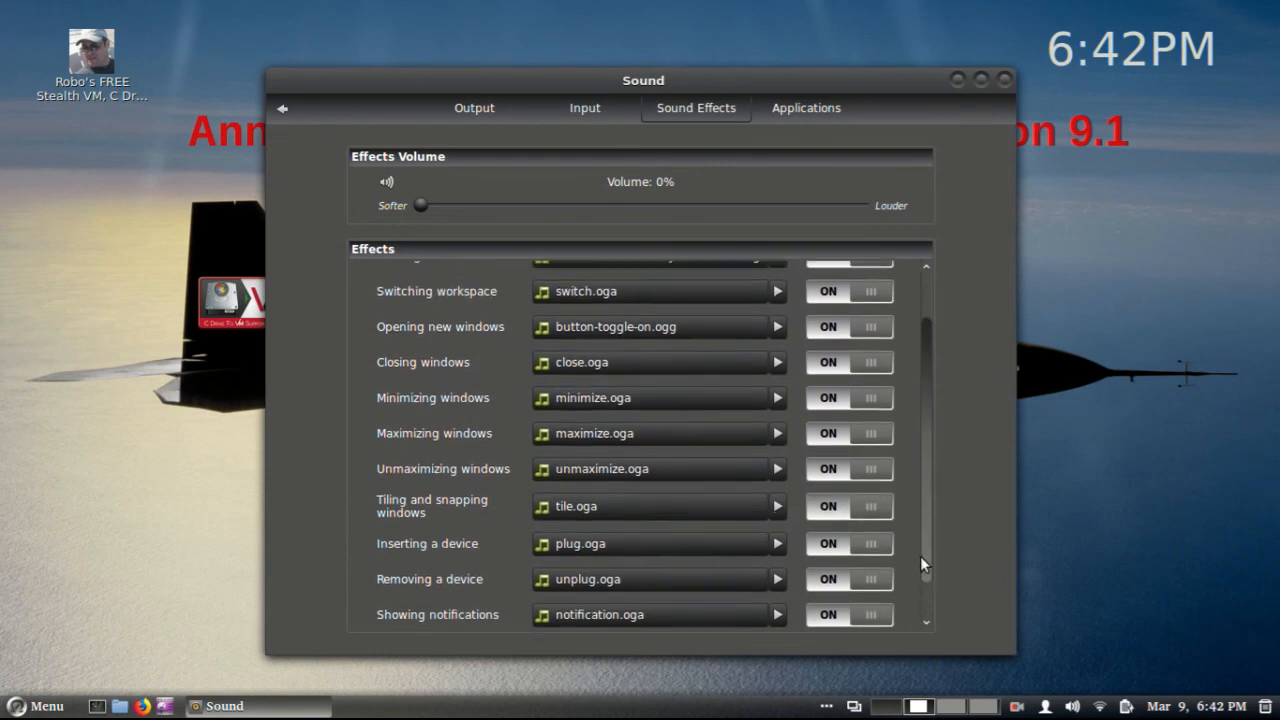
{"action": "scroll", "scroll_direction": "down", "scroll_amount": 3}
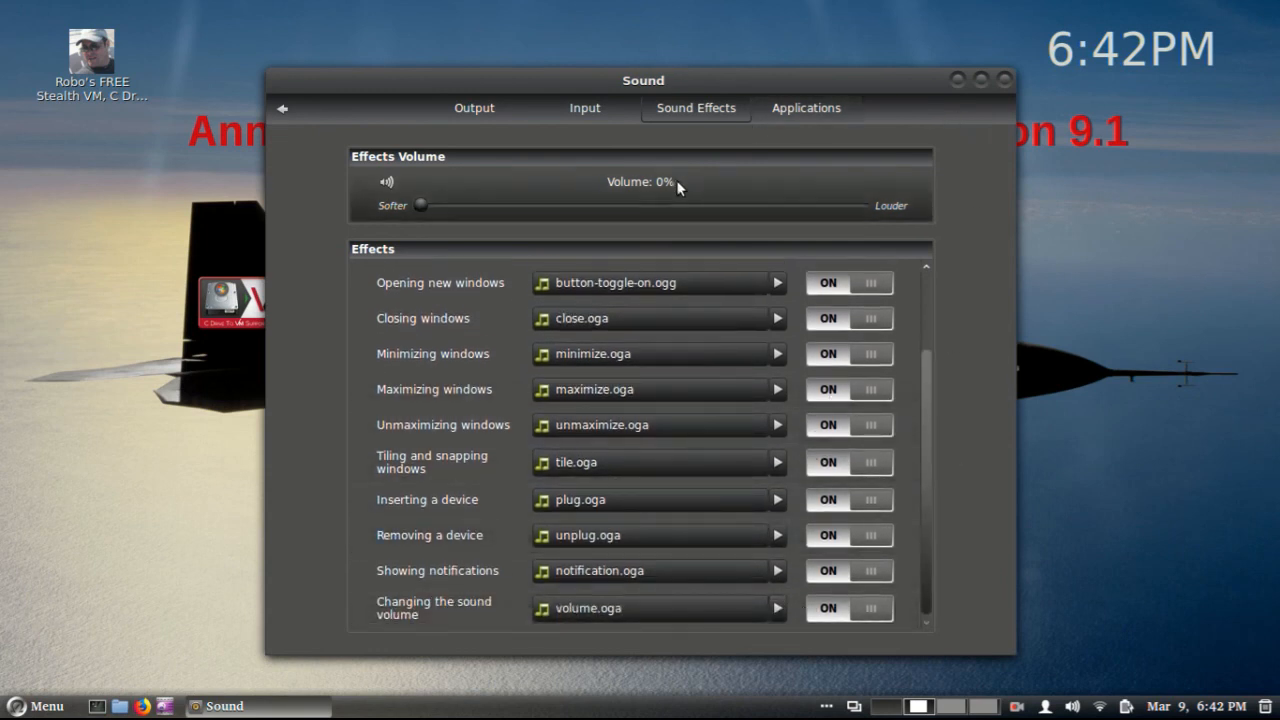
{"action": "mouse_move", "coordinate": [982, 81]}
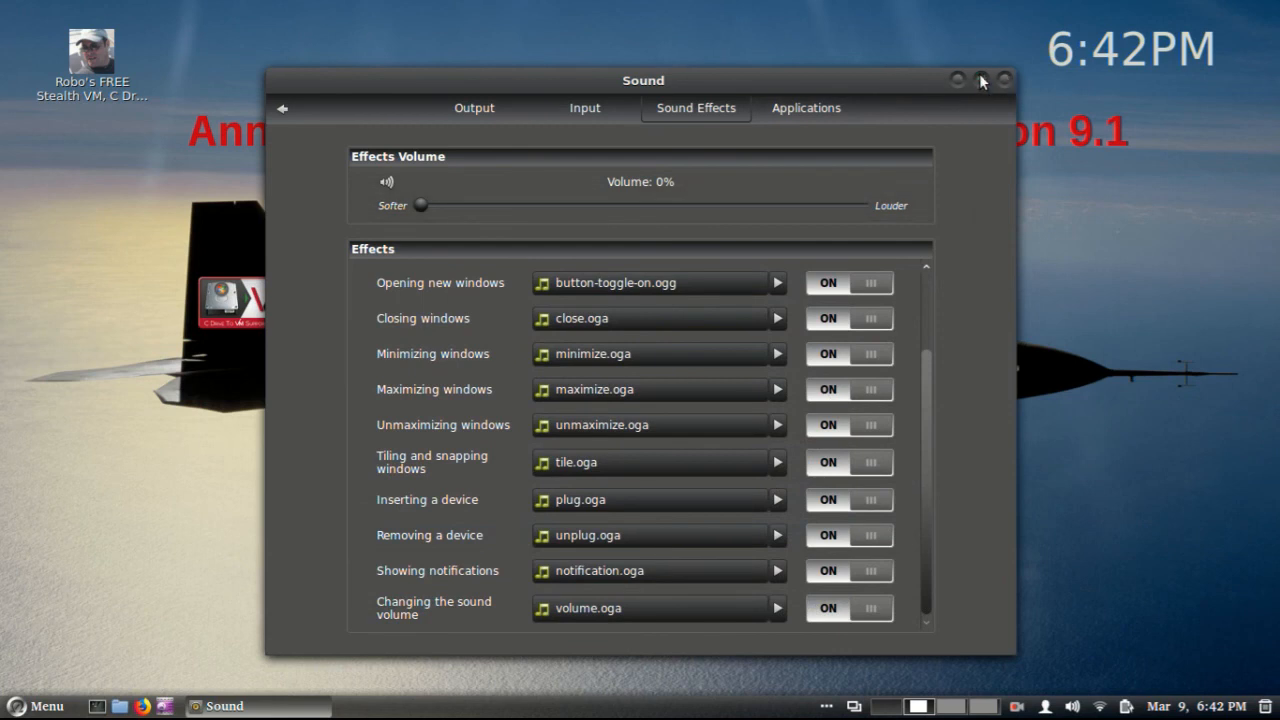
{"action": "mouse_move", "coordinate": [807, 83]}
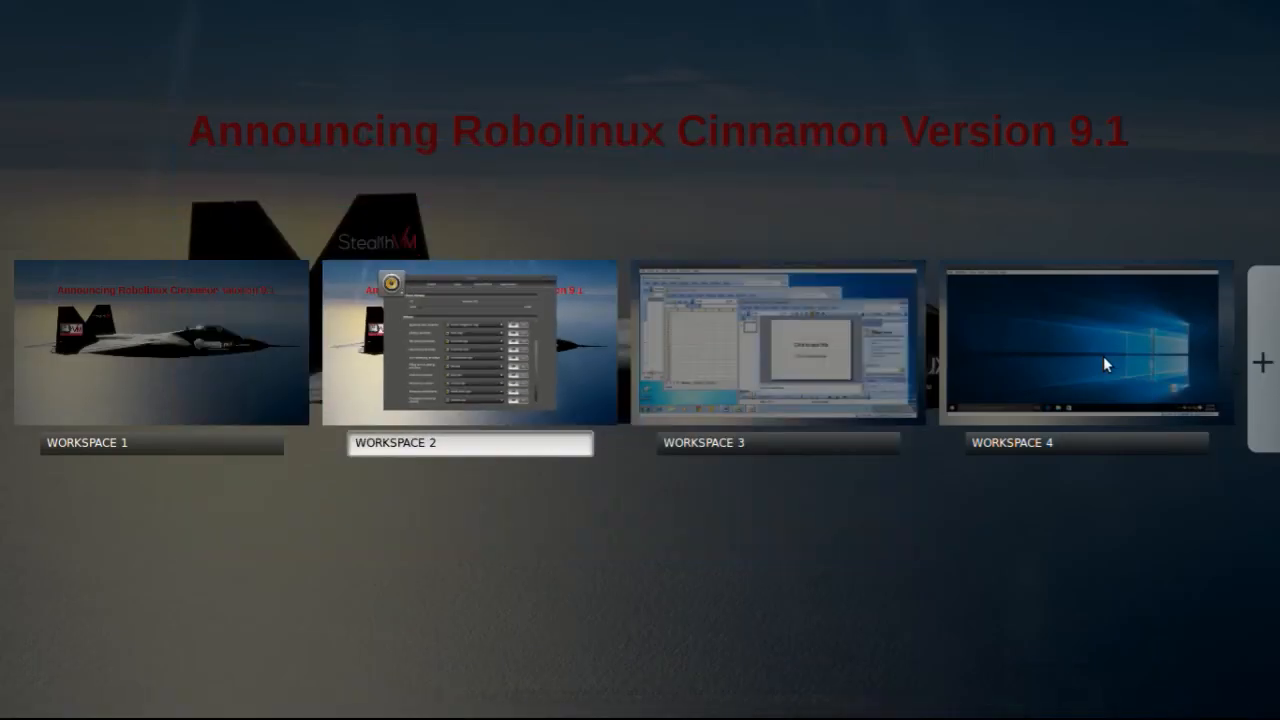
Switch from the Expo overview to the workspace with the empty desktop
{"action": "left_click", "coordinate": [160, 443]}
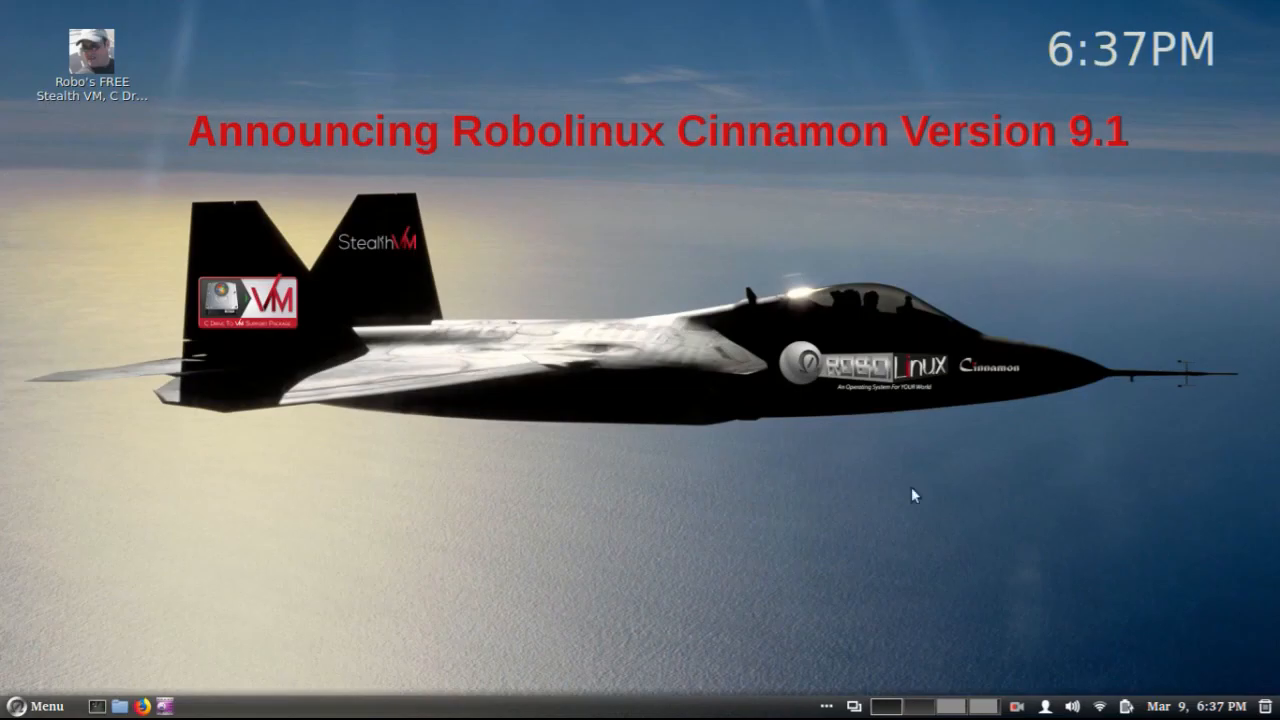
{"action": "mouse_move", "coordinate": [575, 483]}
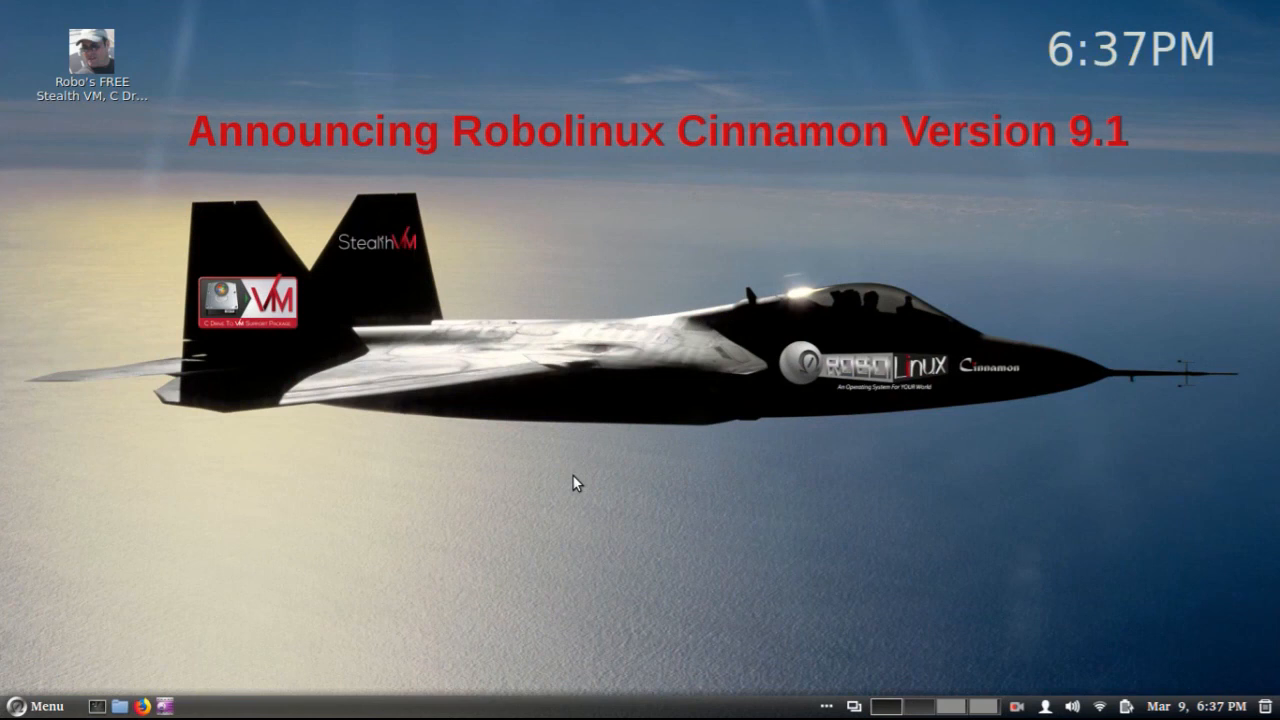
{"action": "mouse_move", "coordinate": [795, 400]}
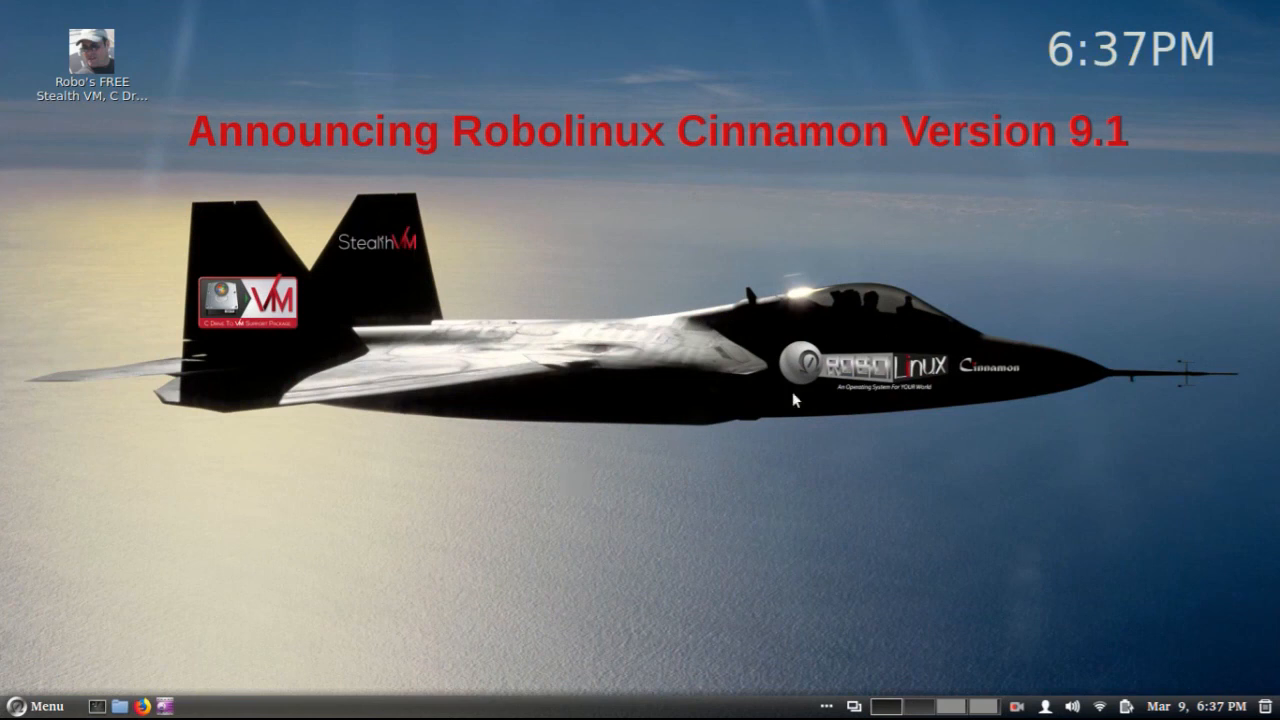
{"action": "mouse_move", "coordinate": [825, 325]}
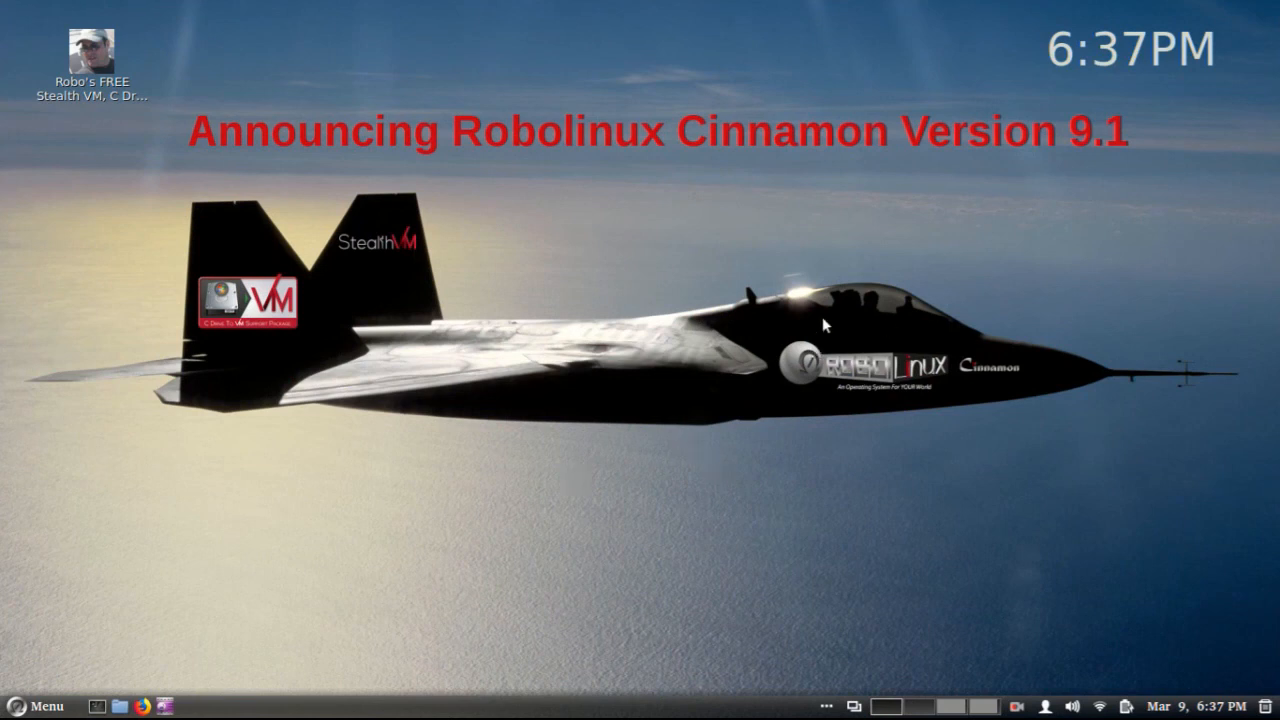
{"action": "mouse_move", "coordinate": [830, 265]}
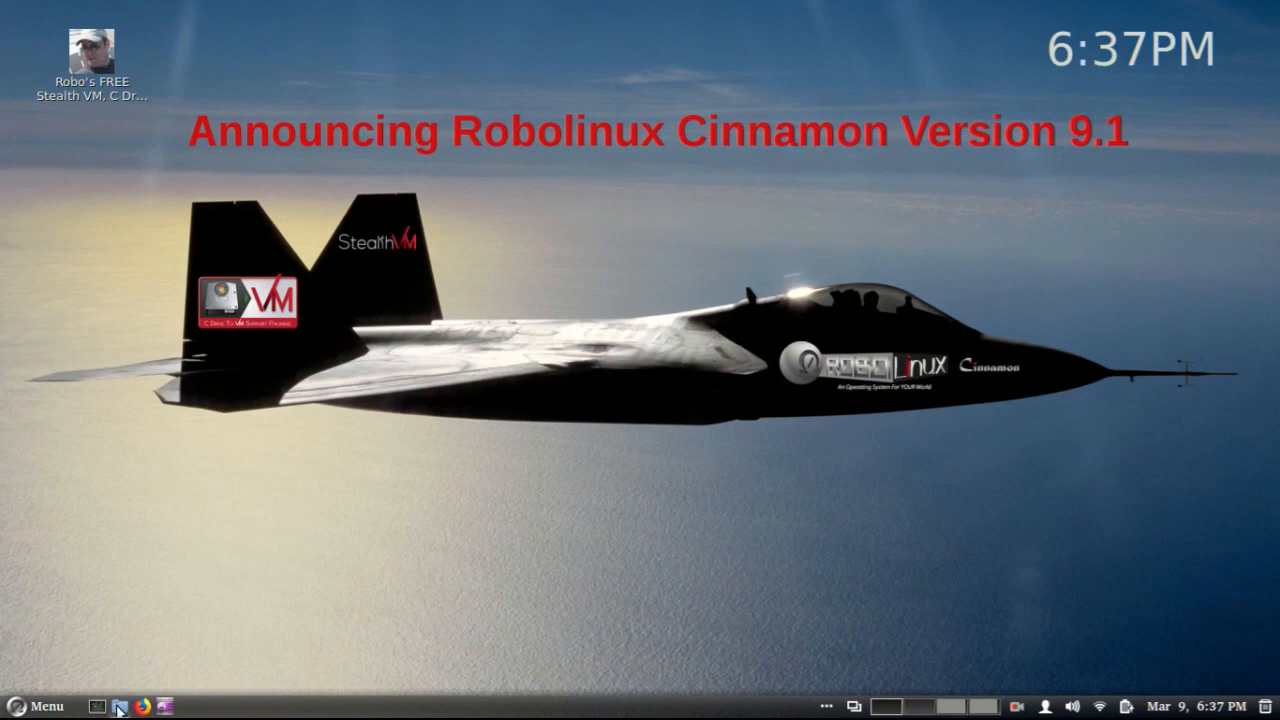
{"action": "left_click", "coordinate": [120, 705]}
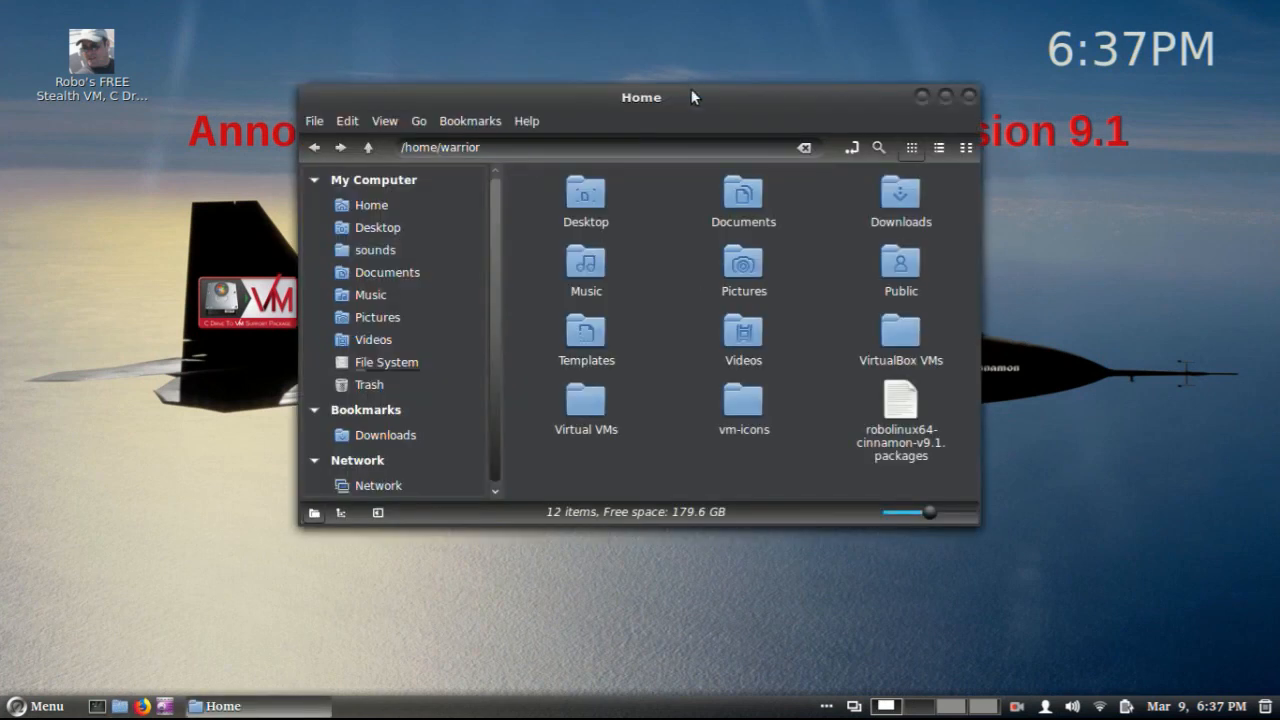
{"action": "mouse_move", "coordinate": [698, 103]}
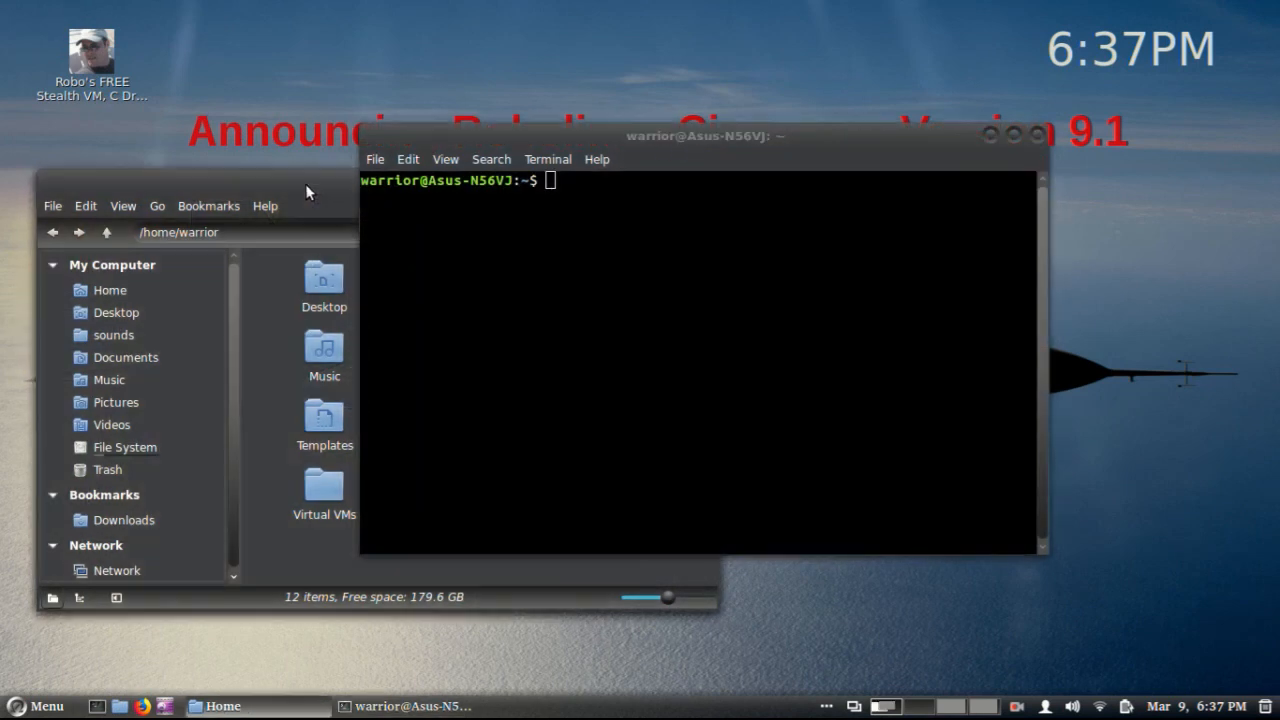
{"action": "mouse_move", "coordinate": [1040, 135]}
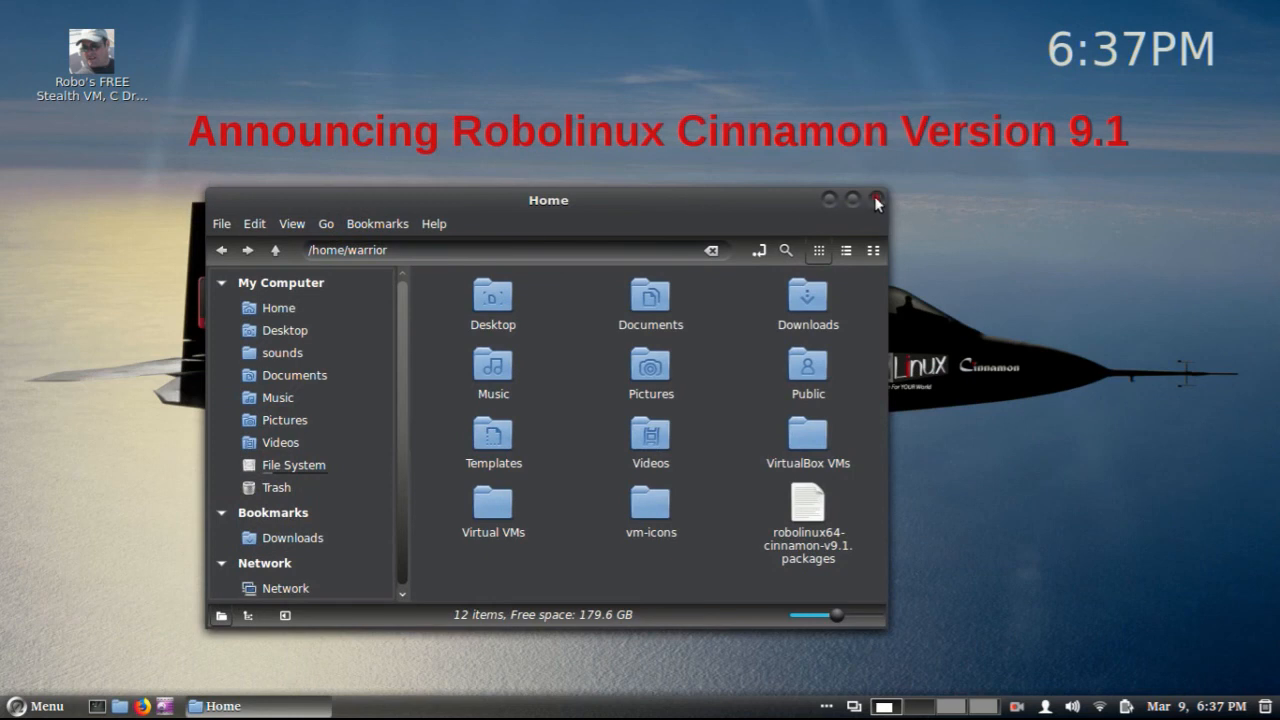
{"action": "left_click", "coordinate": [874, 200]}
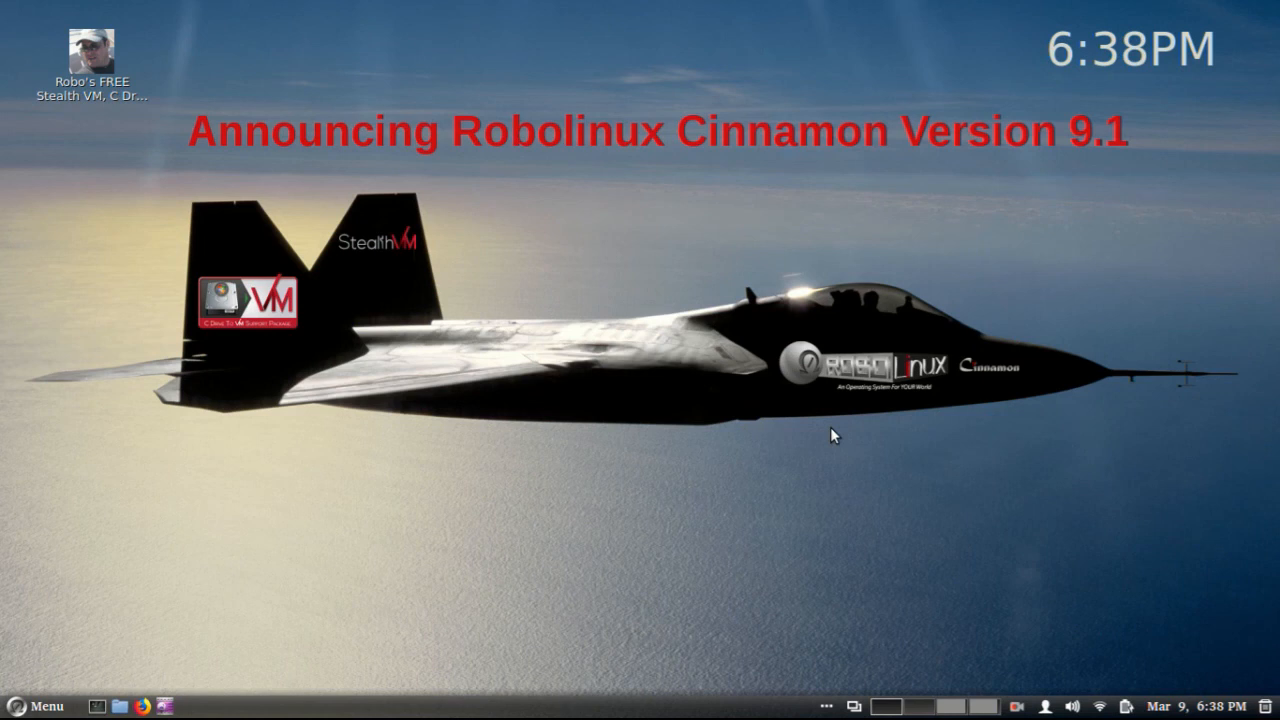
{"action": "mouse_move", "coordinate": [1024, 386]}
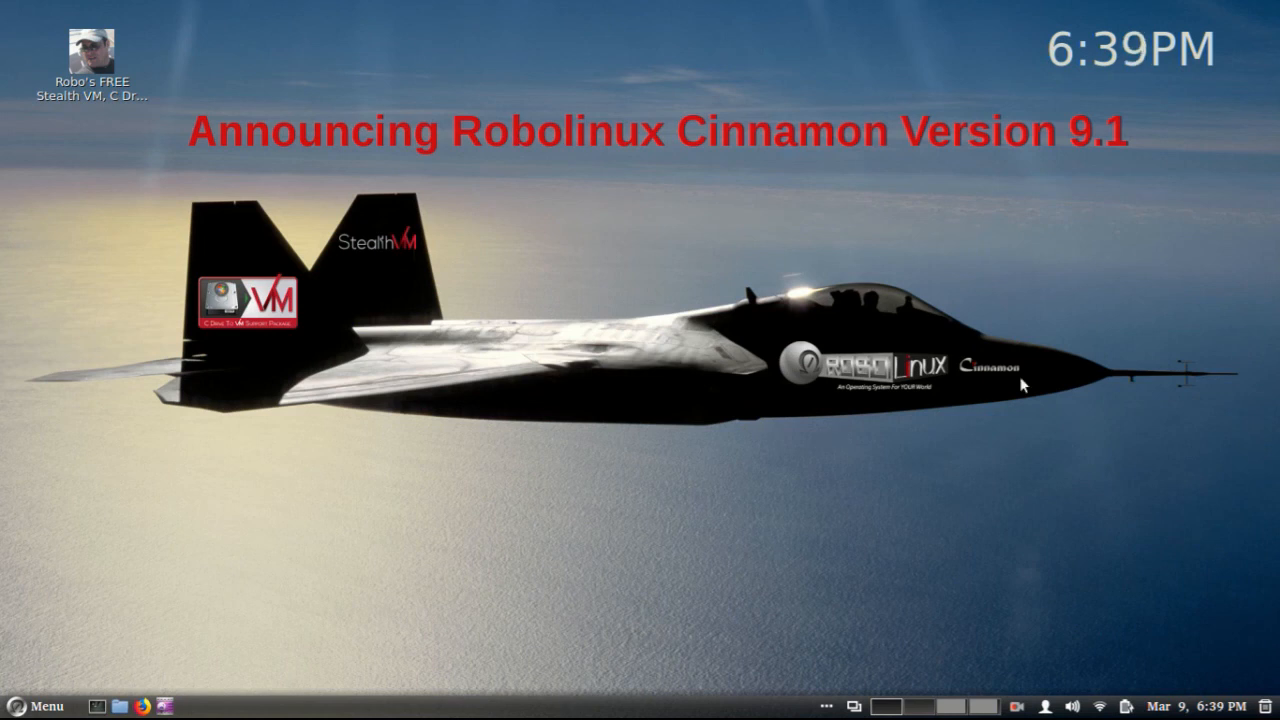